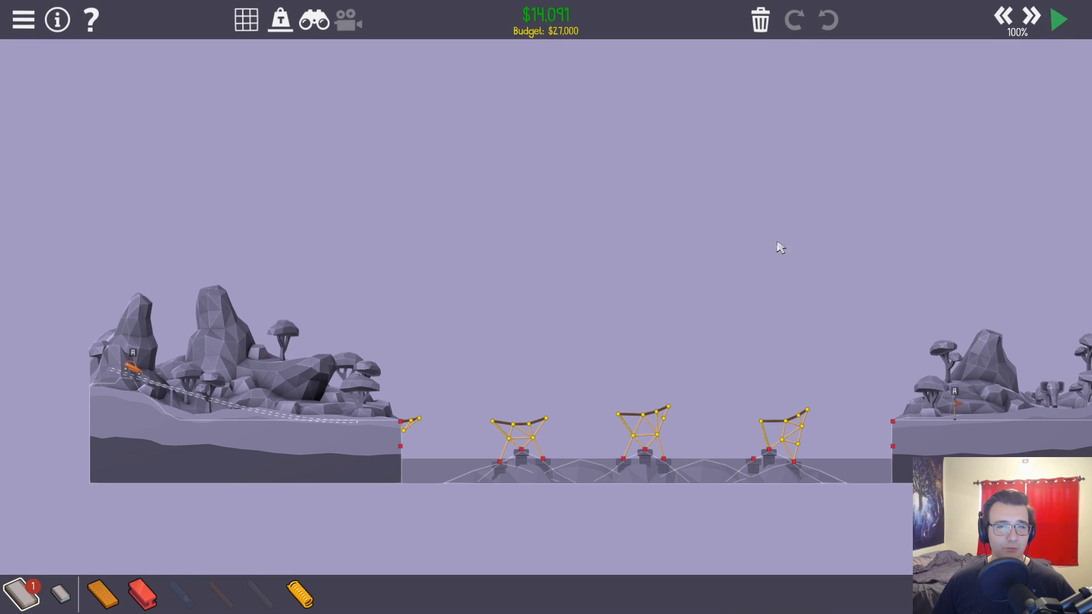
# Delete the old truss bridge design with the trash can
pyautogui.click(1057, 19)
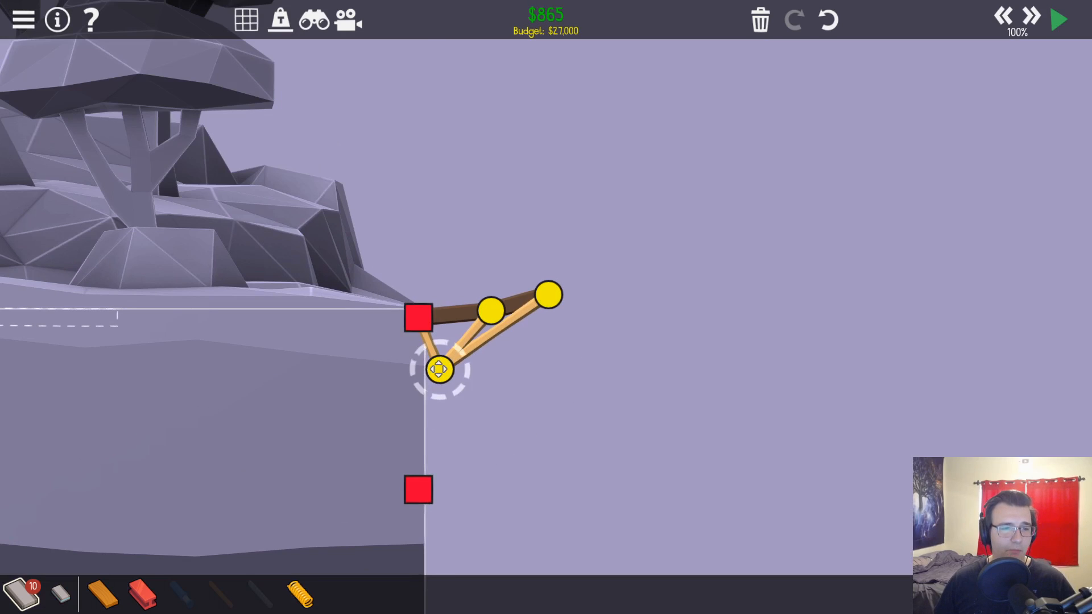
# Raise the cliff triangle's lower joint and nudge the middle road joint along the deck
pyautogui.moveTo(440, 369); pyautogui.dragTo(483, 313)
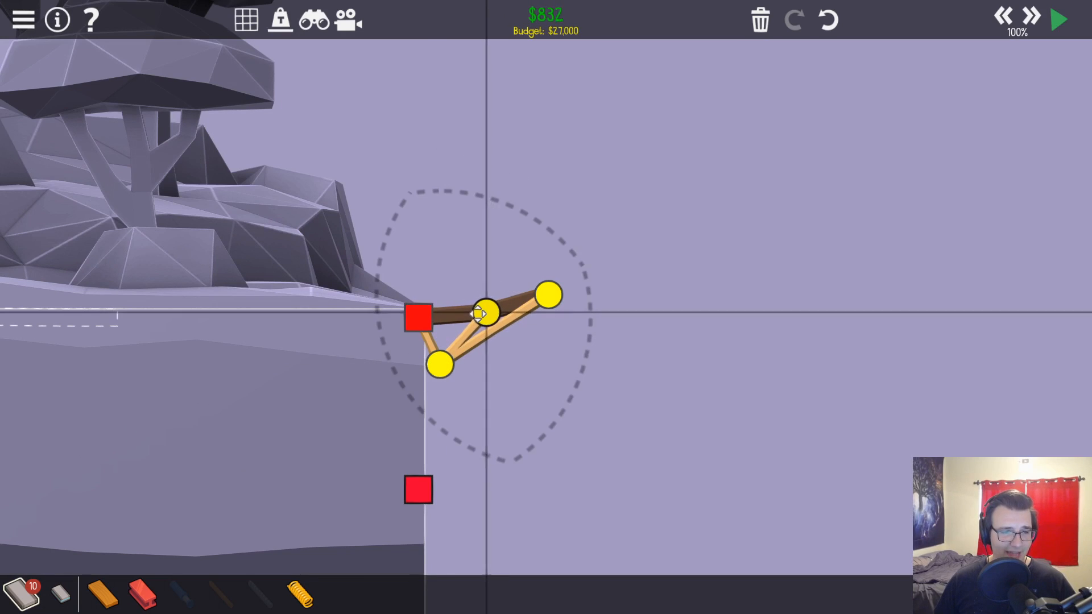
pyautogui.moveTo(483, 313); pyautogui.dragTo(546, 296)
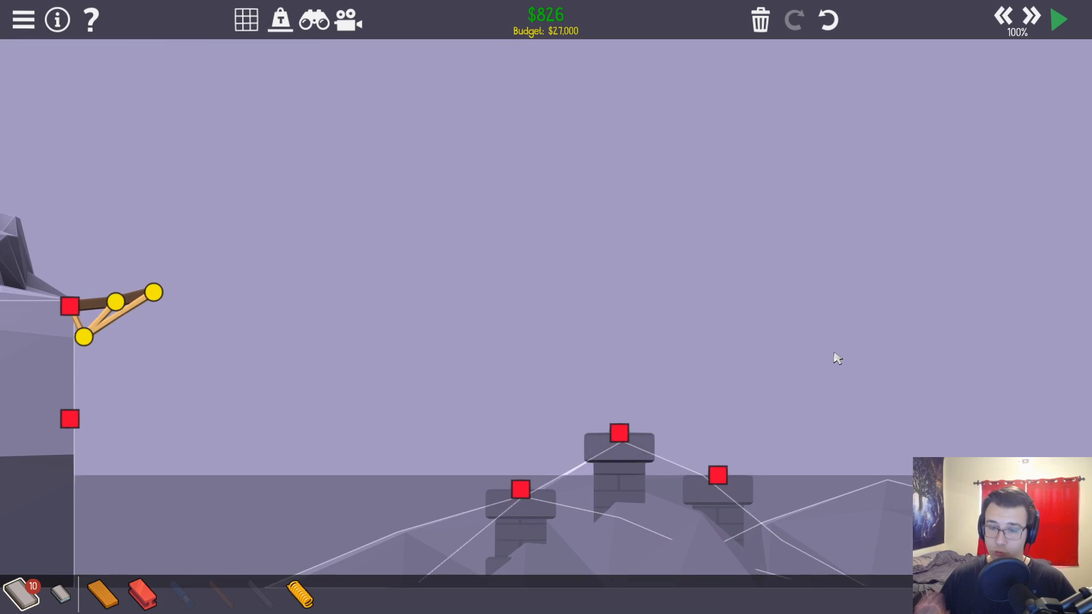
# Connect a raised spring-and-wood road span to the next pillar, plus a short piece below the left anchor
pyautogui.click(1057, 18)
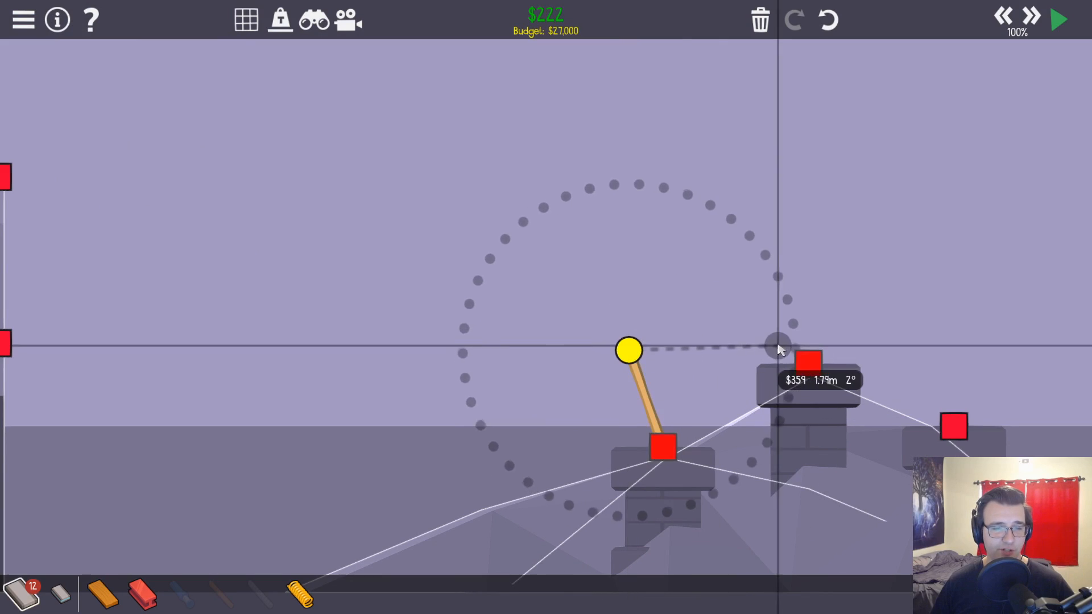
pyautogui.click(1057, 19)
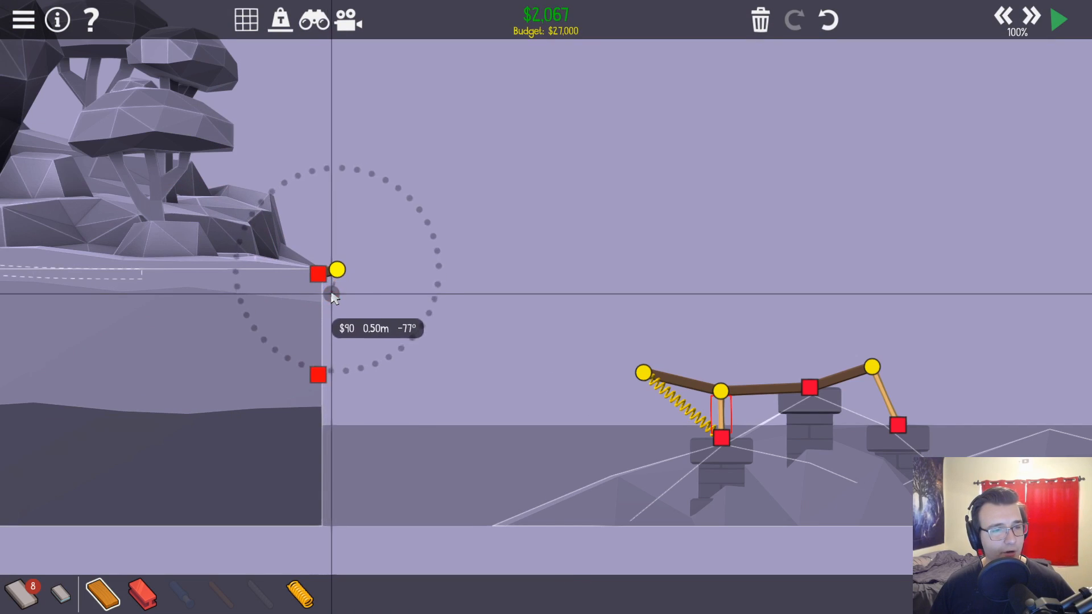
pyautogui.click(336, 270)
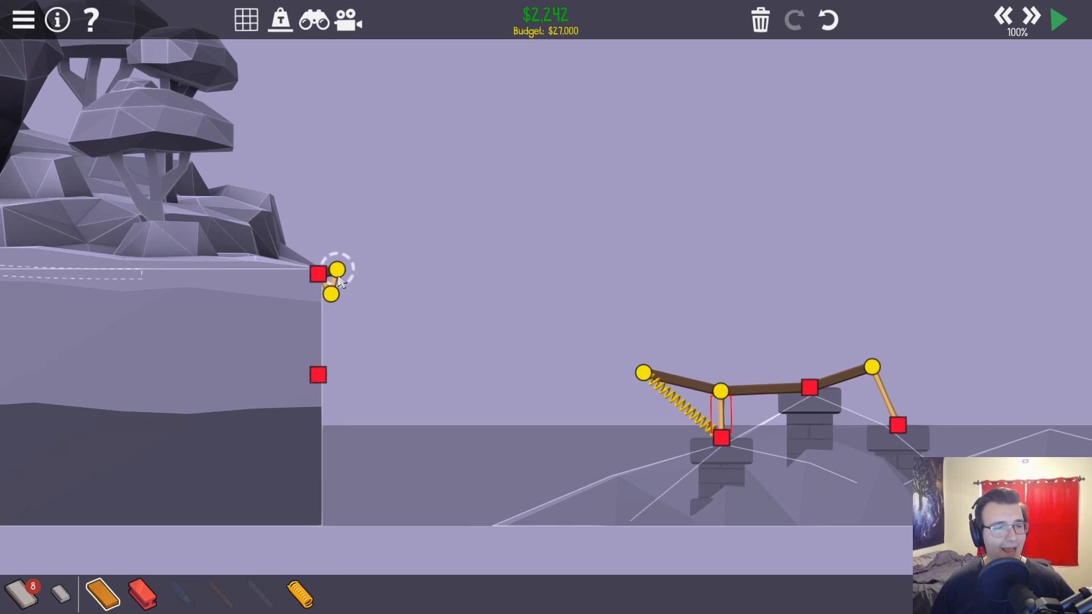
pyautogui.click(1057, 19)
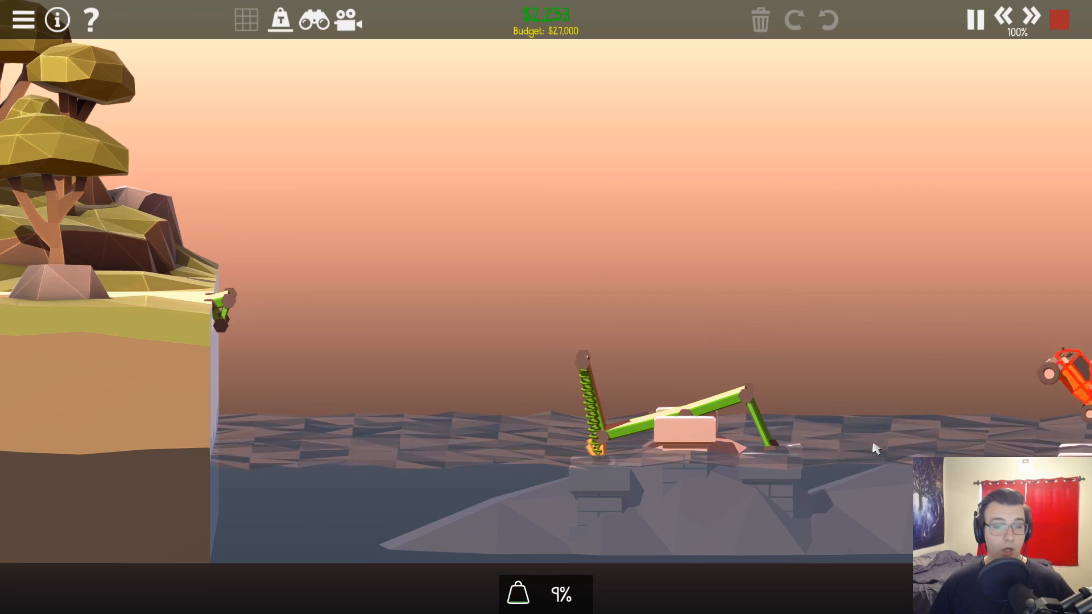
# Rerun the test drive over the rebuilt span at half simulation speed, then stop it
pyautogui.click(1057, 18)
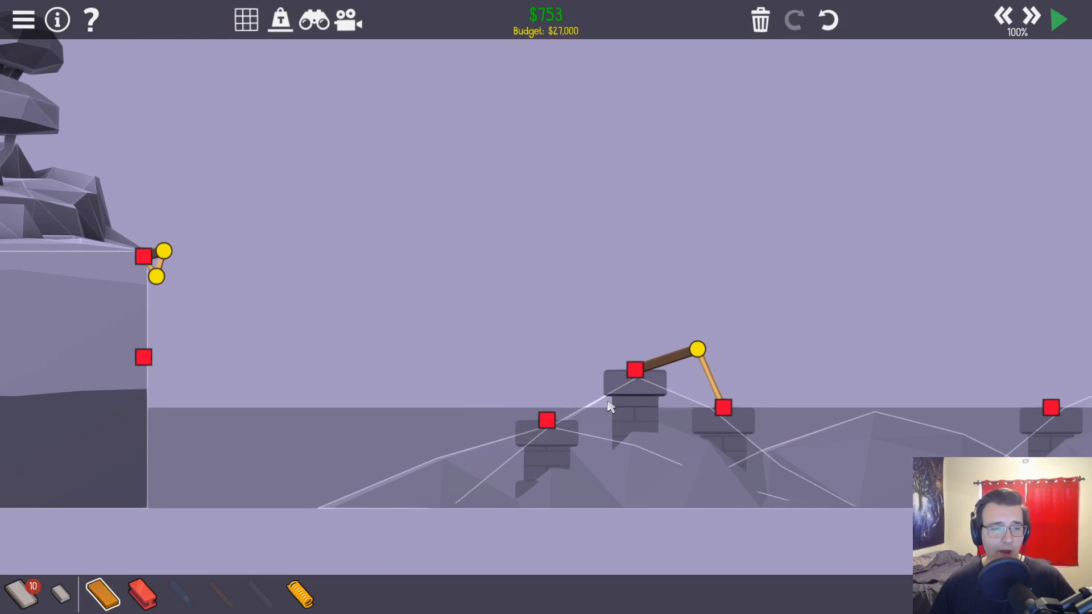
pyautogui.click(1057, 19)
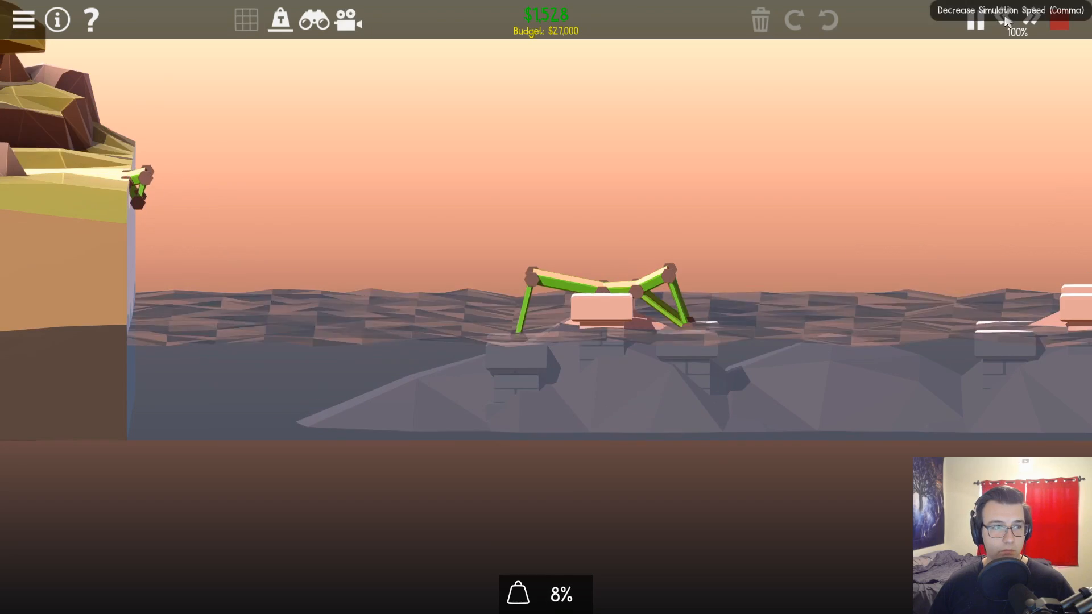
pyautogui.click(1004, 16)
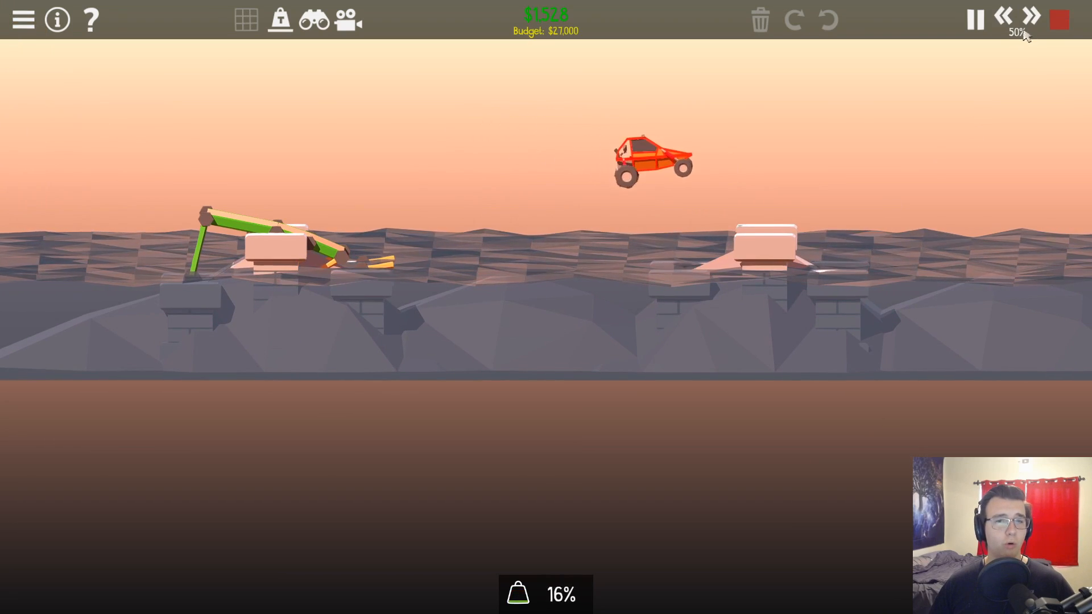
pyautogui.click(1057, 19)
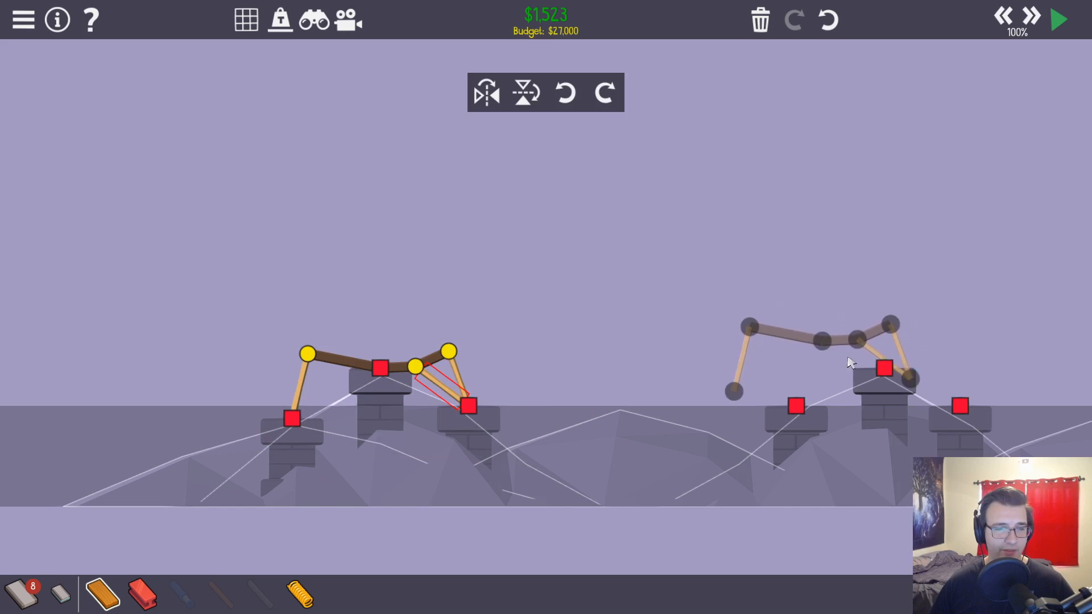
# Place a copy of the span on the next pillars, test both spans, and reposition the raised end joint
pyautogui.click(1057, 19)
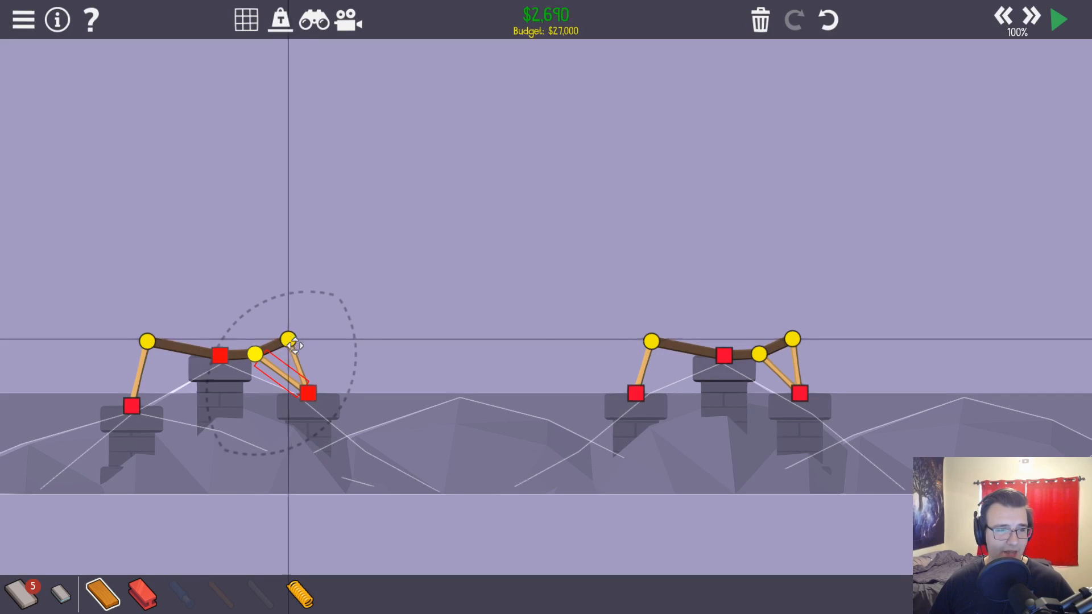
pyautogui.click(1058, 18)
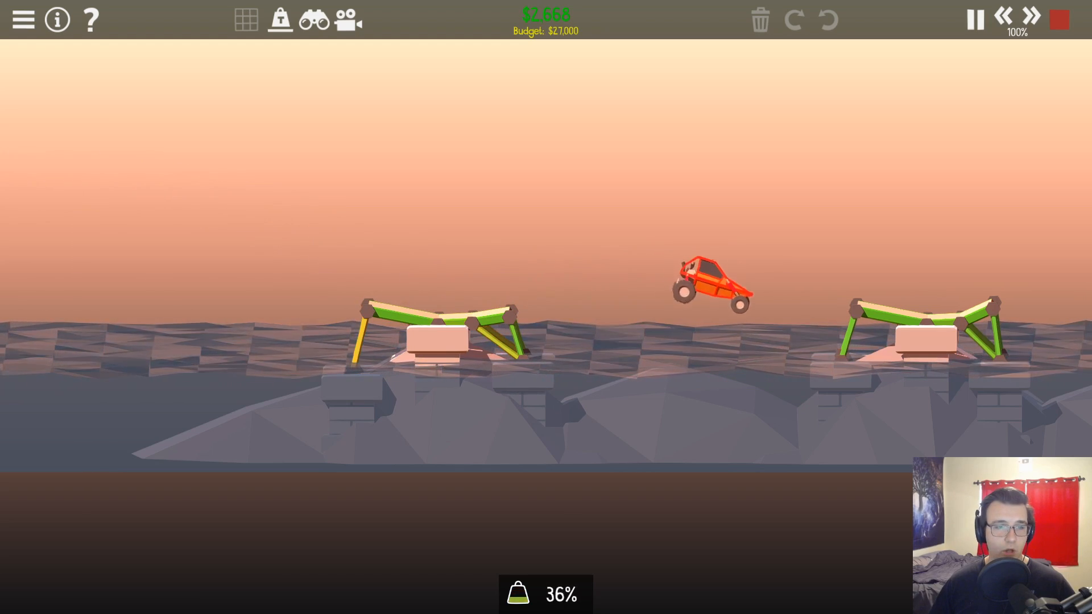
pyautogui.click(1057, 19)
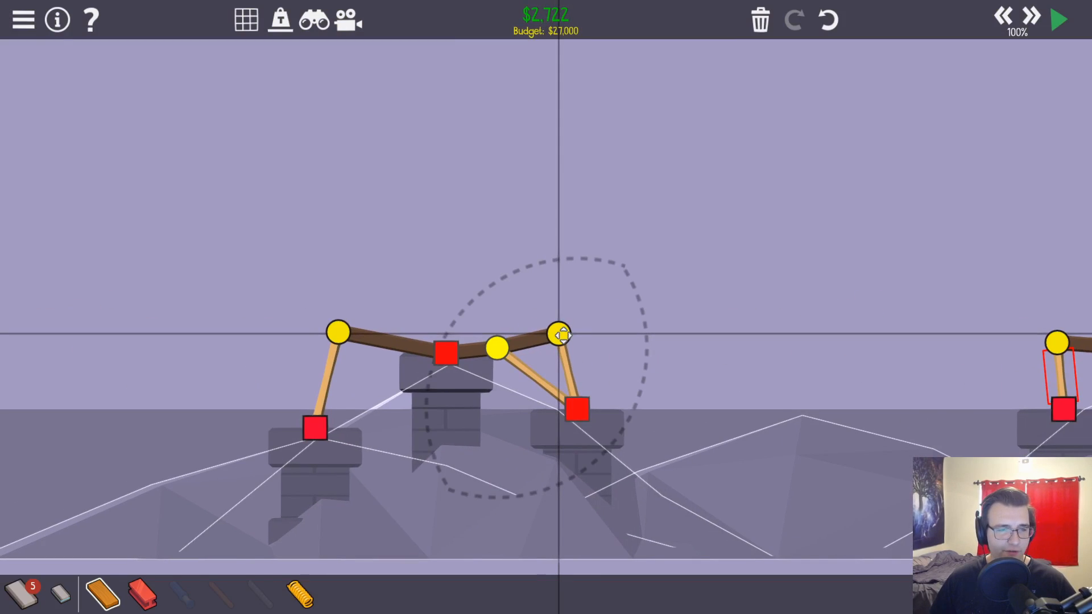
pyautogui.click(1057, 20)
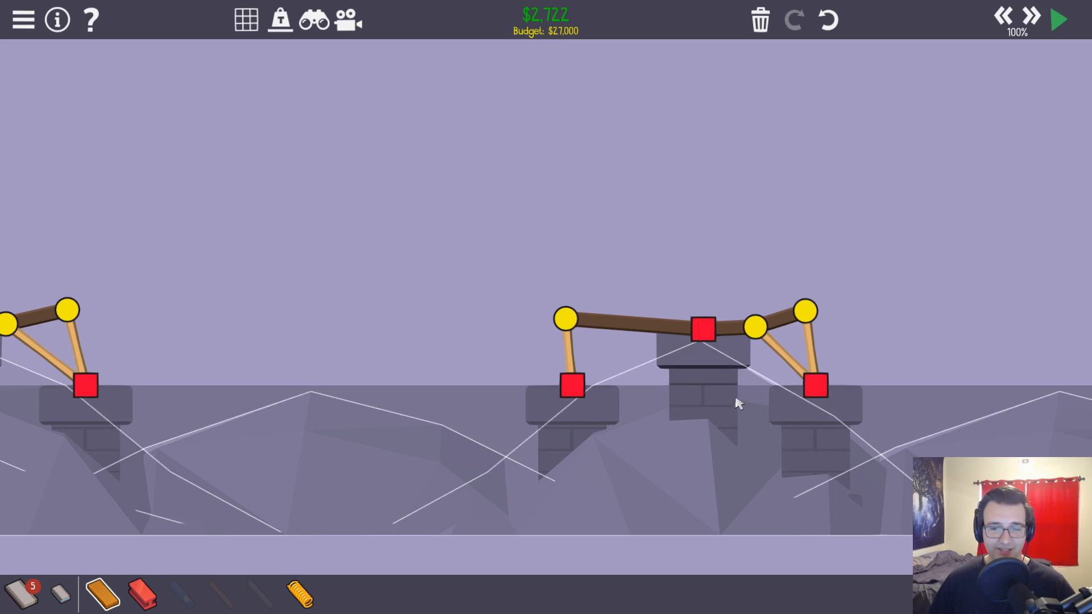
# Set the end joint's position, shift the middle road joint right, and raise the right end joint
pyautogui.click(1057, 19)
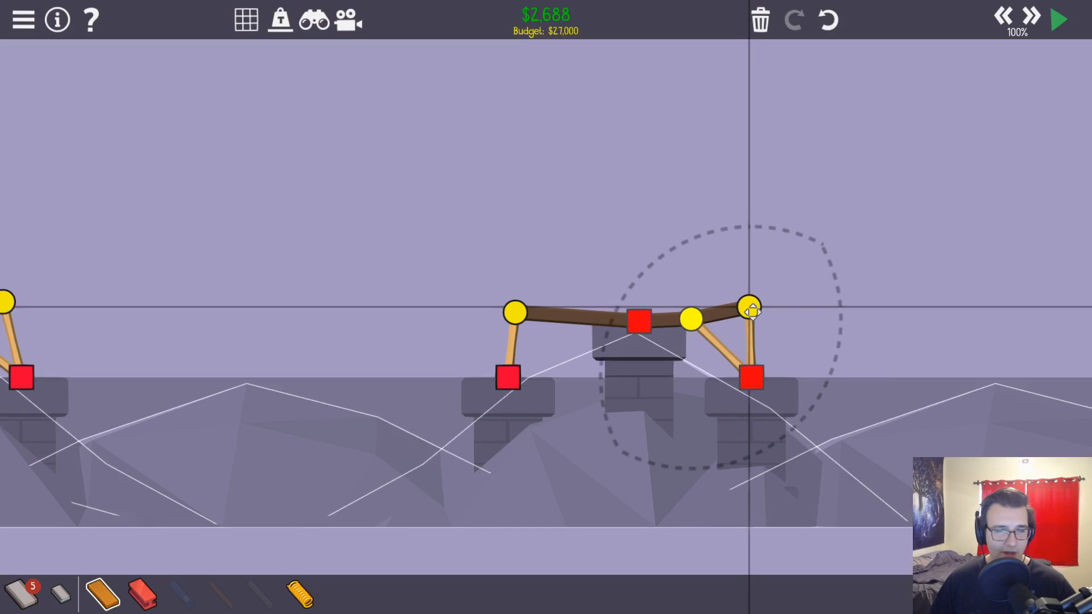
pyautogui.click(1057, 18)
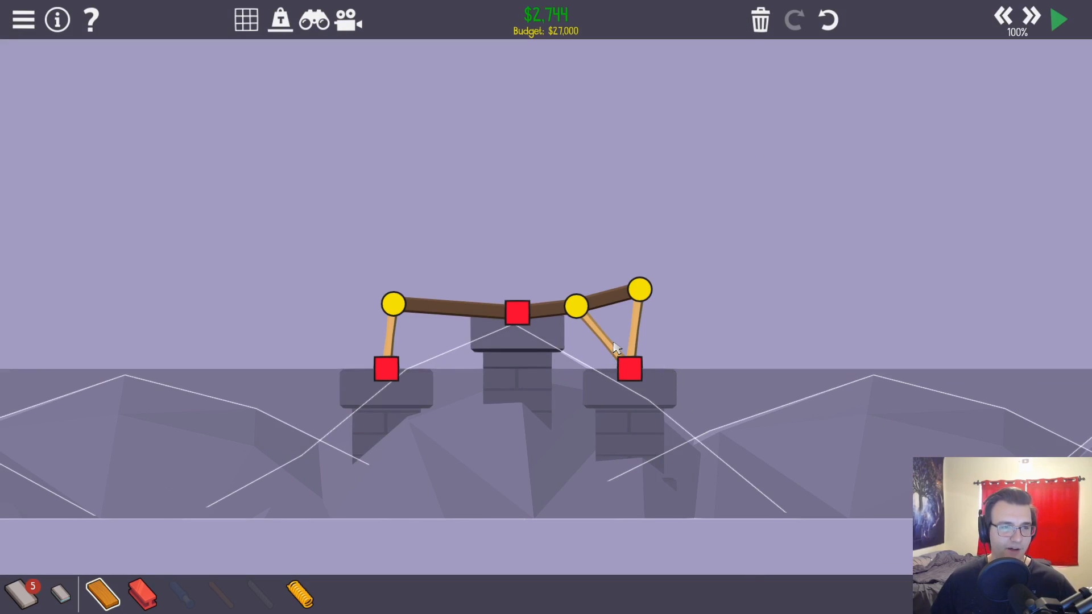
pyautogui.click(578, 306)
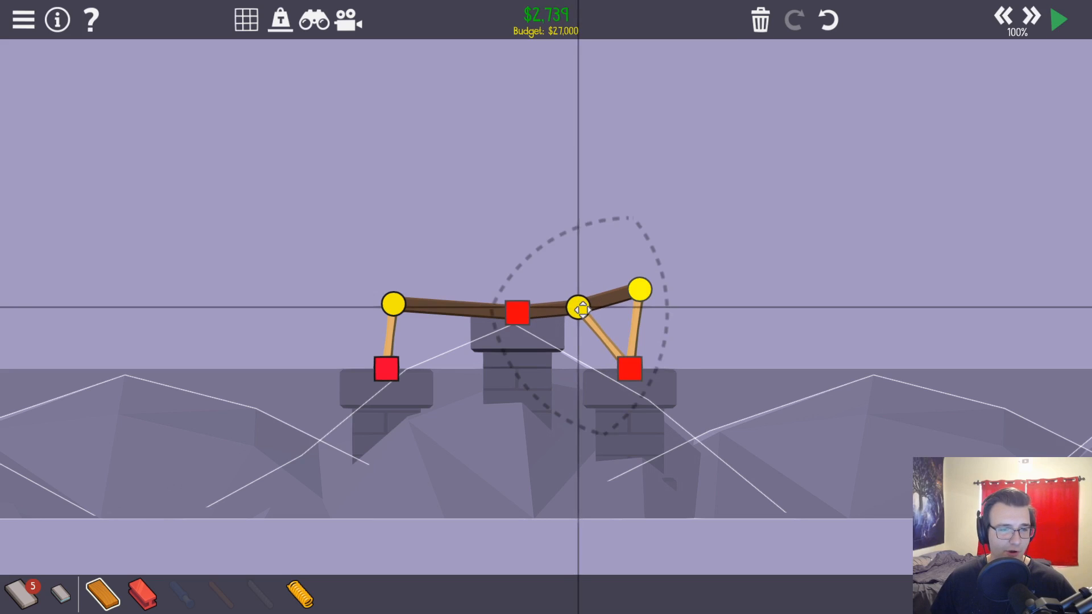
pyautogui.moveTo(582, 309); pyautogui.dragTo(636, 295)
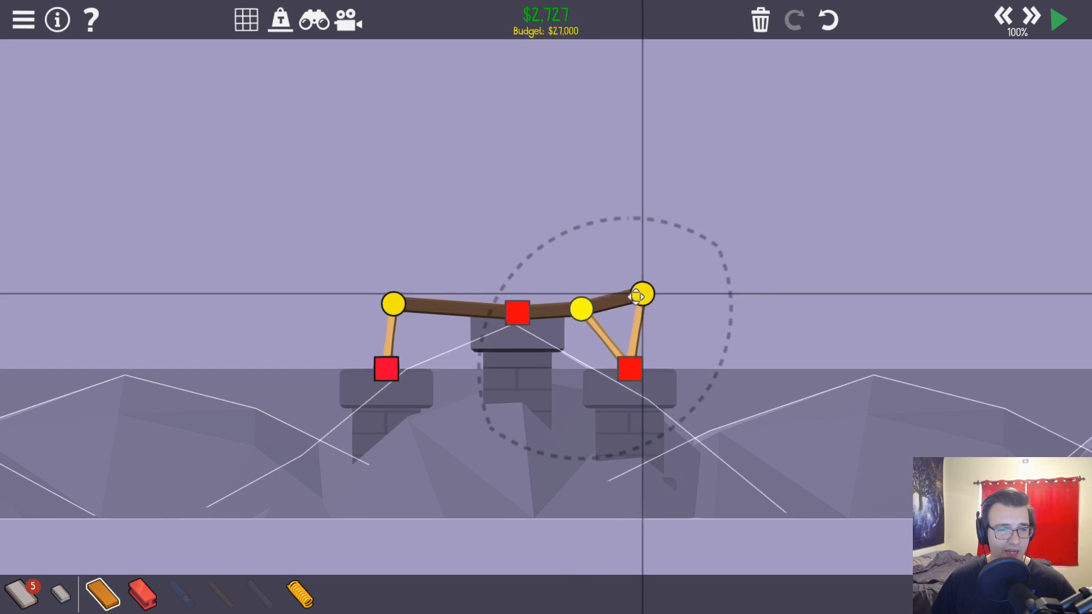
pyautogui.click(1058, 18)
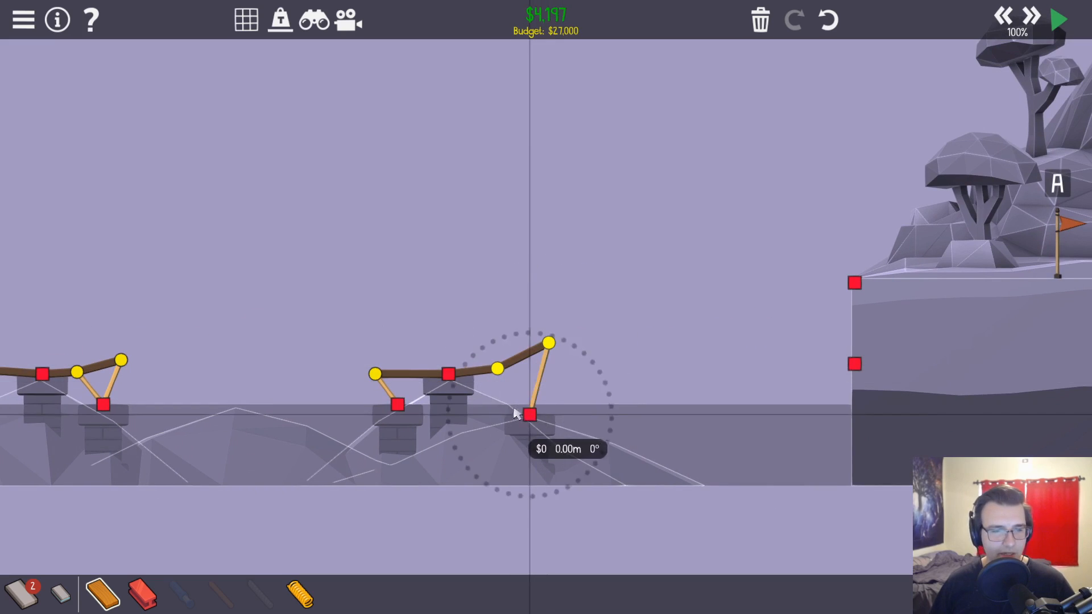
# Build a steep road piece from the last pillar top, raising its end joint toward the right cliff
pyautogui.click(1058, 19)
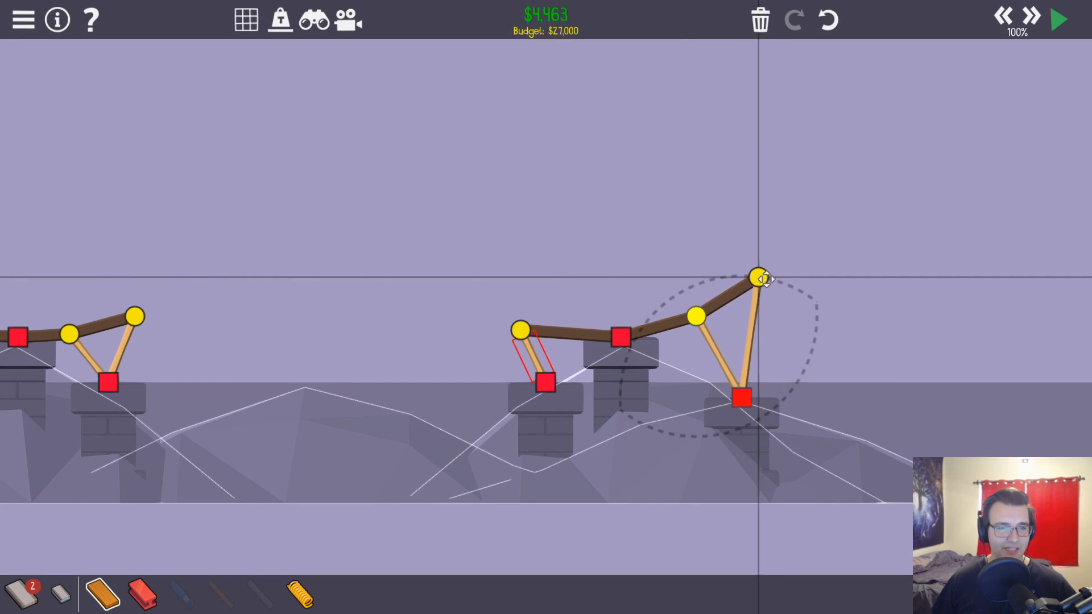
pyautogui.moveTo(759, 278); pyautogui.dragTo(521, 329)
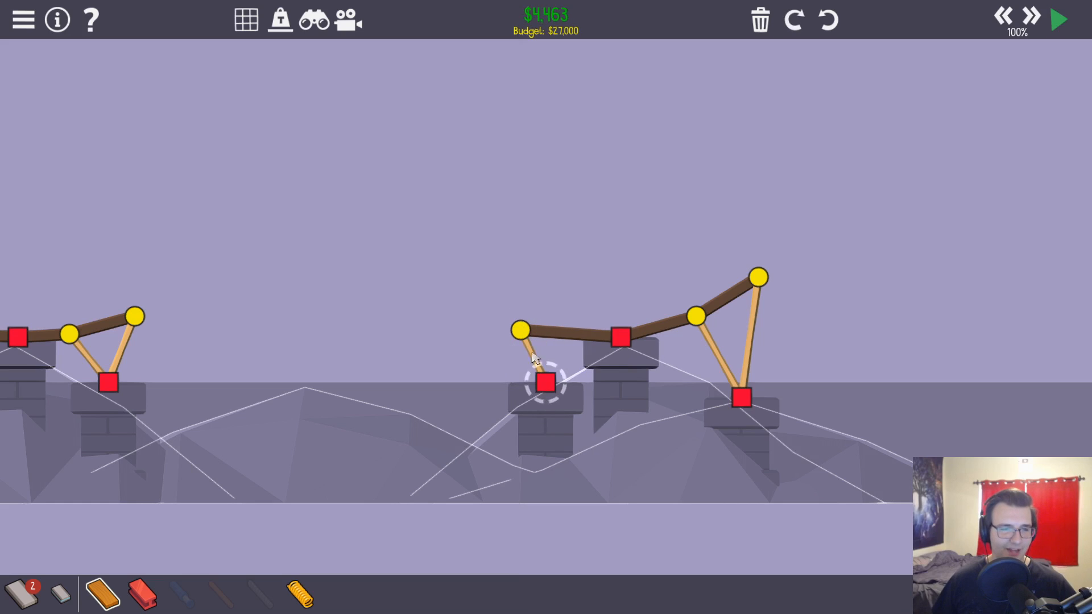
pyautogui.click(1057, 19)
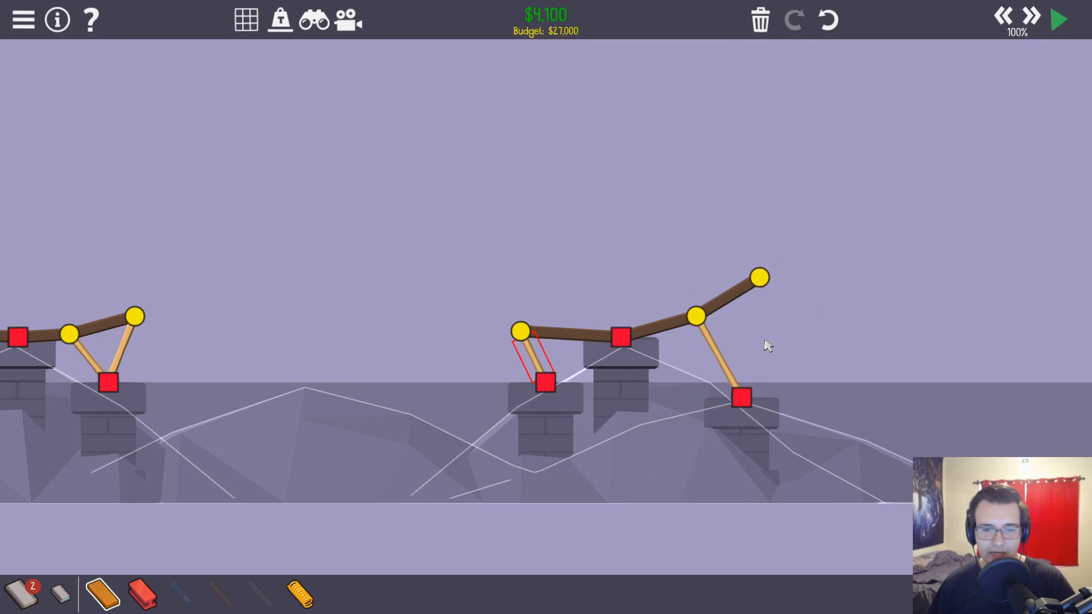
# Remove the long support and brace the raised road end with a wood triangle from the middle joint
pyautogui.click(696, 319)
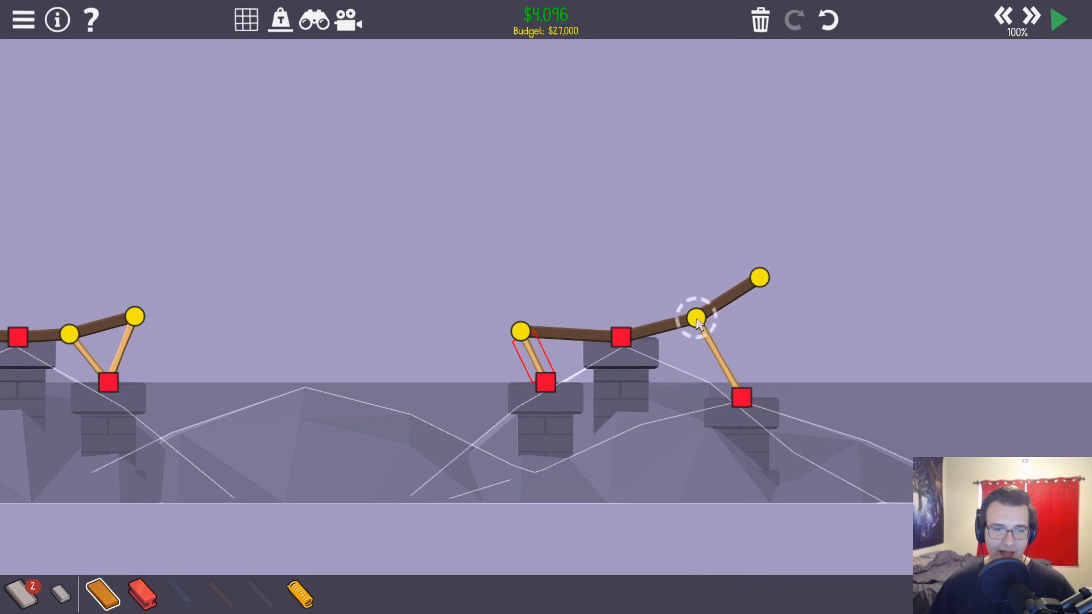
pyautogui.click(1055, 18)
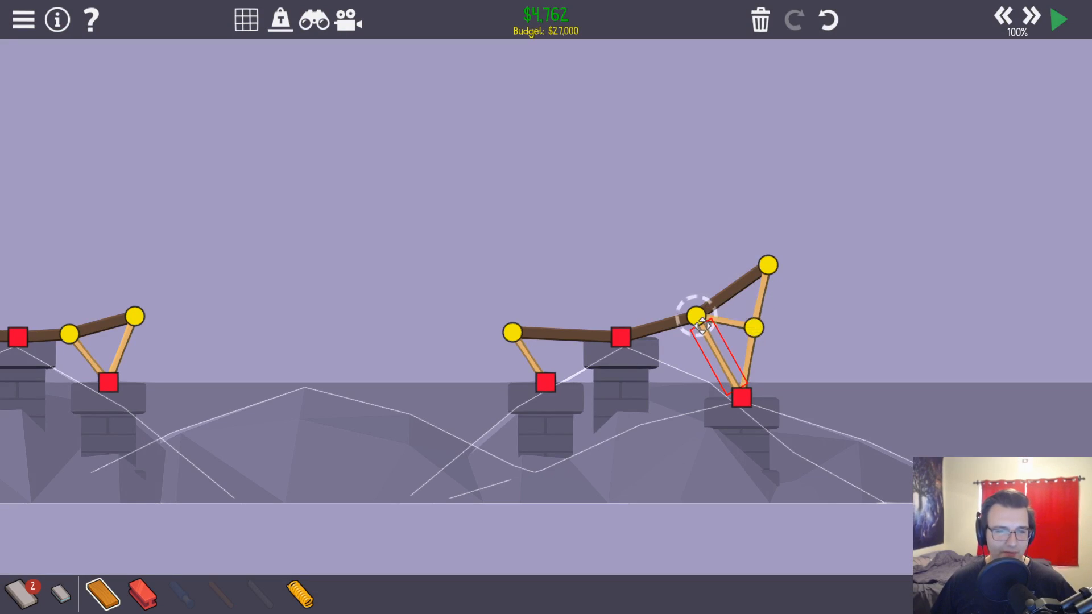
pyautogui.click(1057, 18)
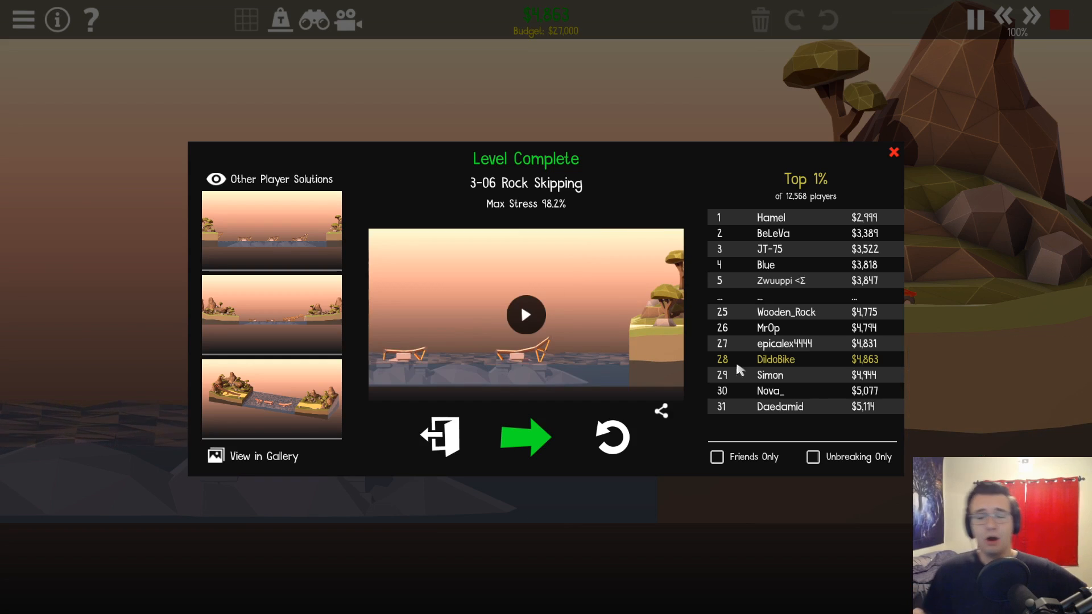
pyautogui.moveTo(871, 247)
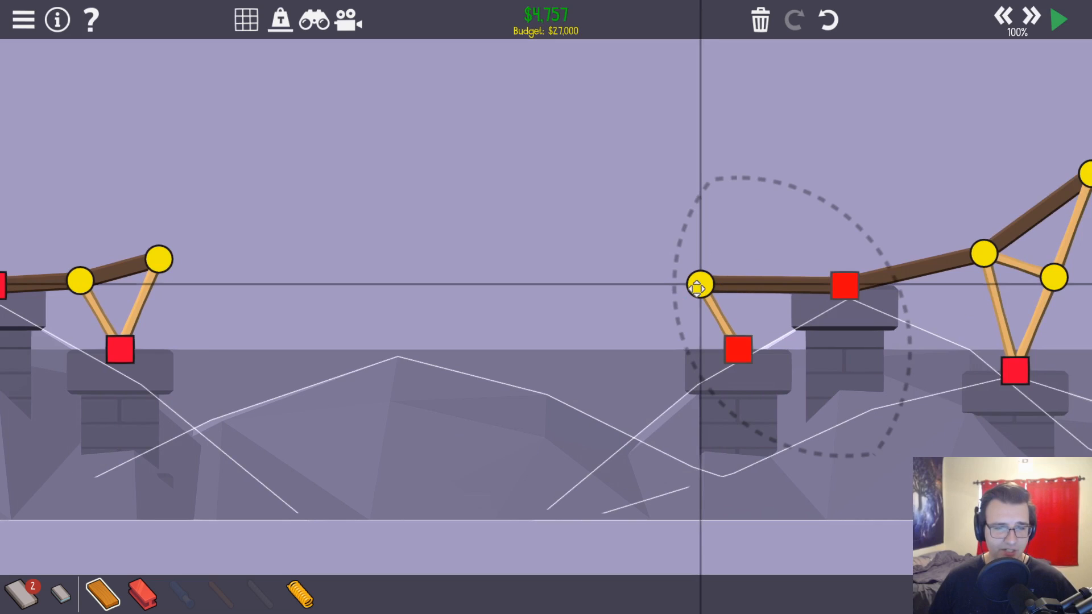
# Drop the deck joint above the small left pillar in its new position
pyautogui.click(1058, 19)
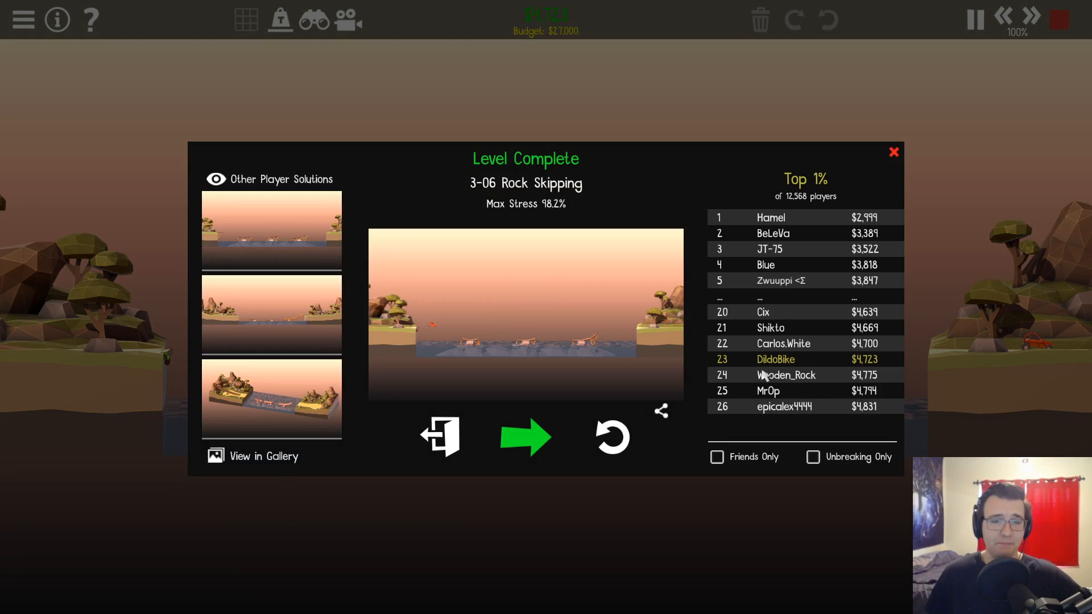
pyautogui.moveTo(611, 436)
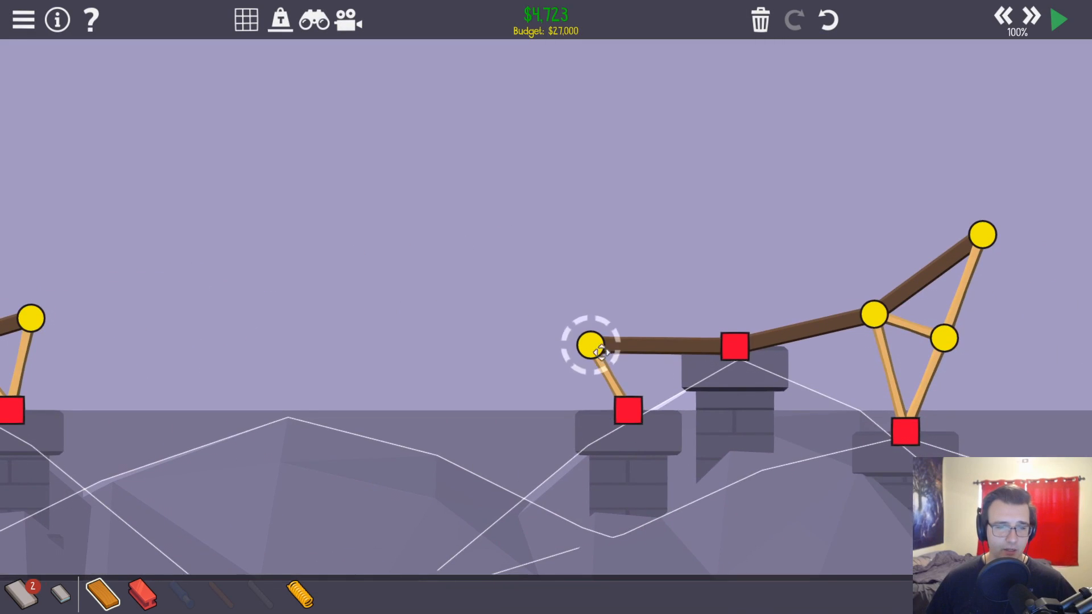
# Reposition the deck joint over the small pillar and adjust the right ramp's tip
pyautogui.click(1057, 19)
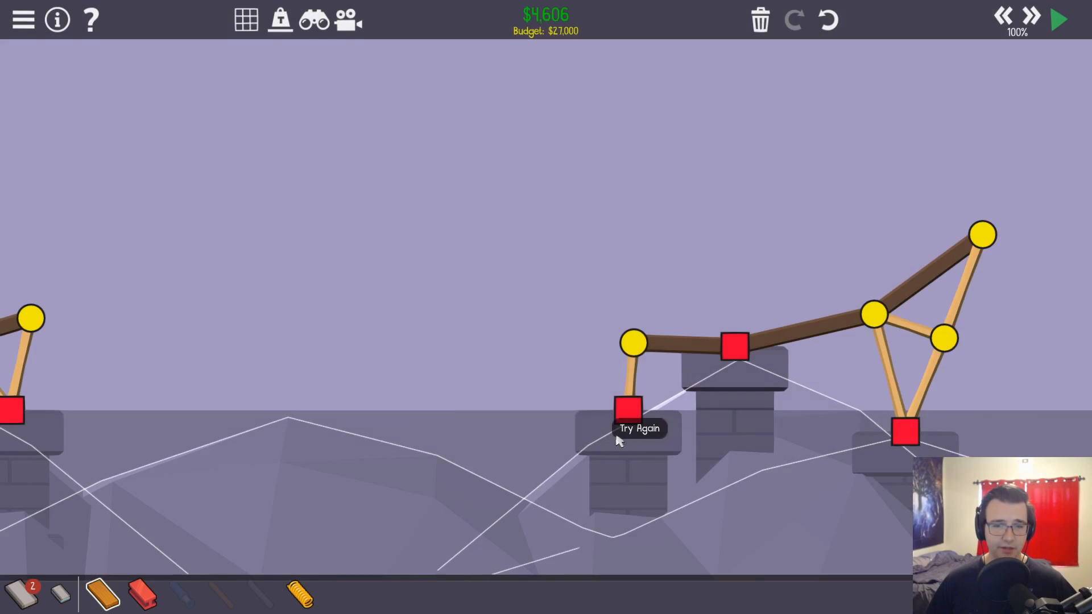
pyautogui.click(633, 346)
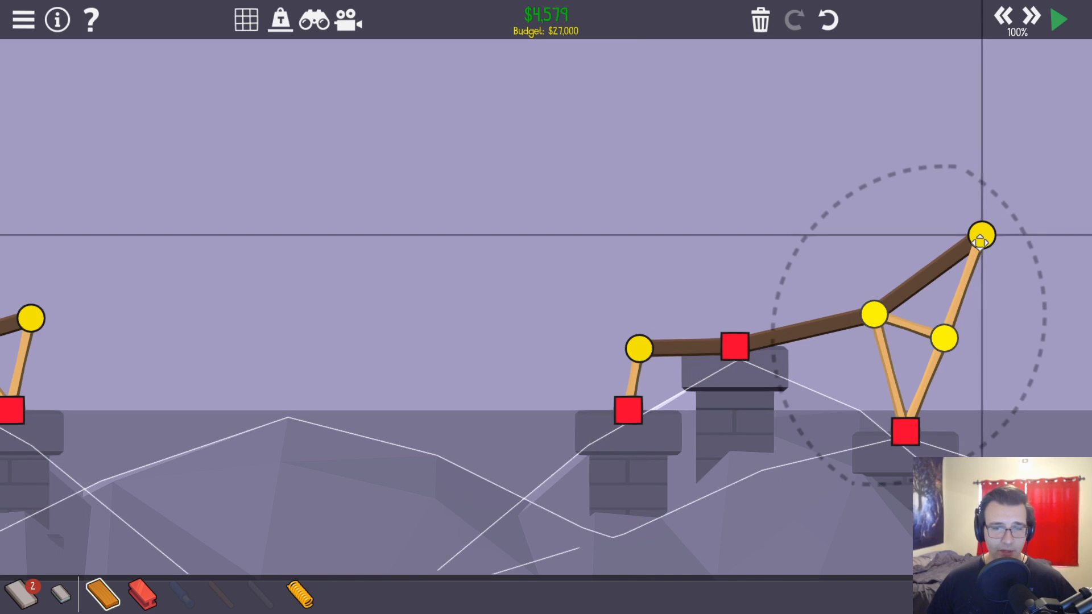
pyautogui.click(1058, 18)
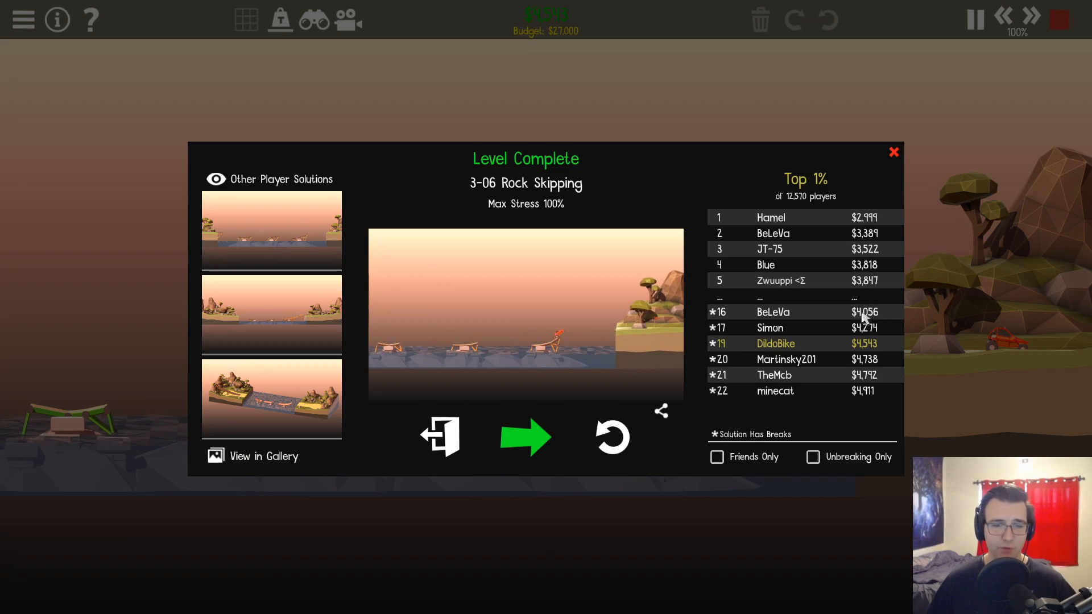
pyautogui.moveTo(612, 437)
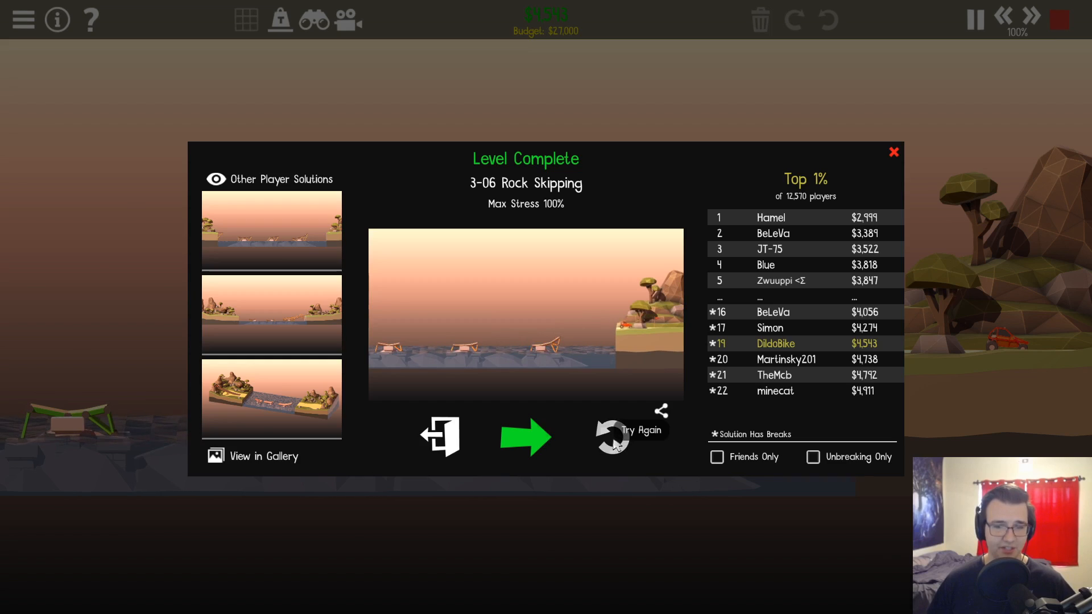
# Advance to level 3-07 Support Cable and dismiss its introduction
pyautogui.click(525, 436)
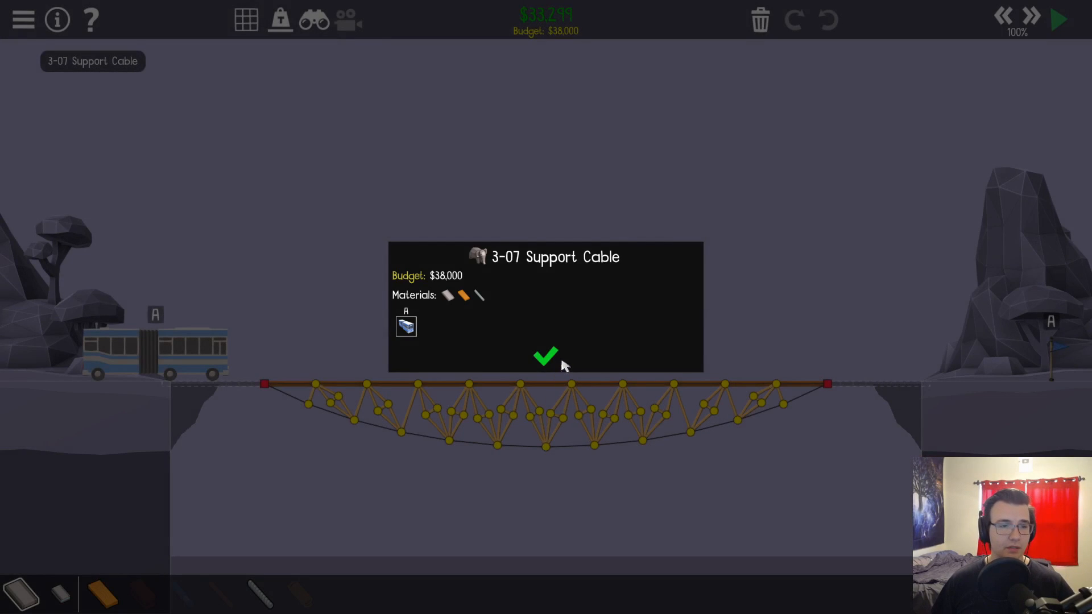
pyautogui.click(545, 357)
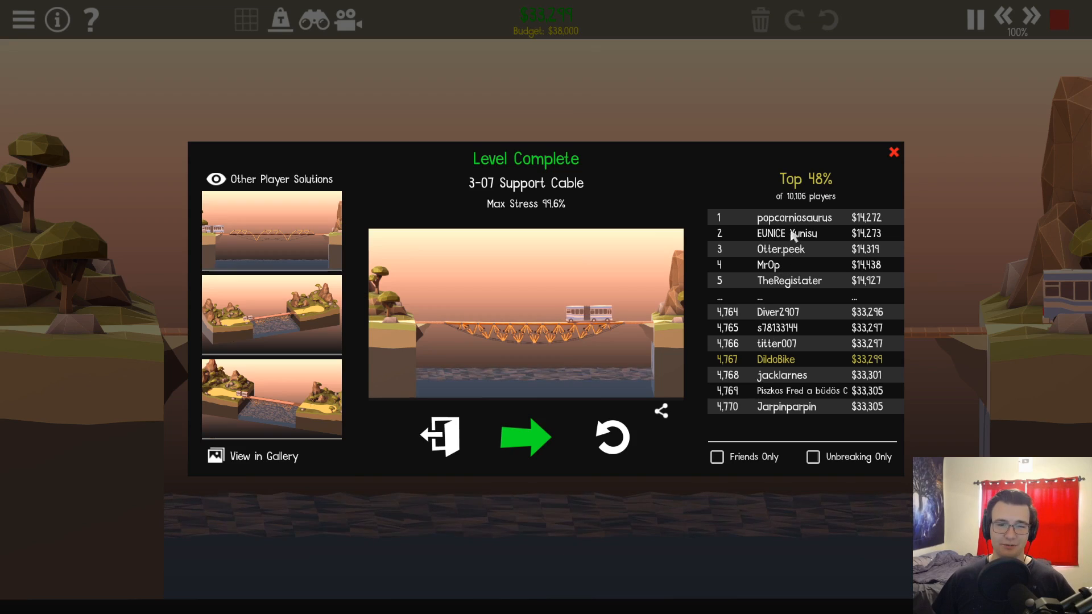
pyautogui.moveTo(610, 437)
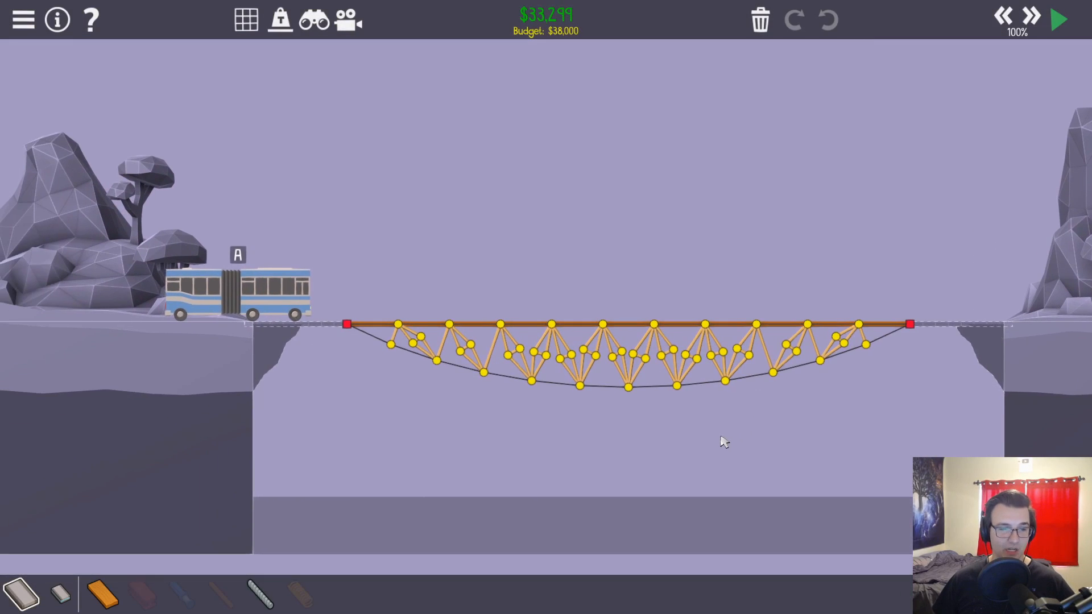
# Redraw the middle road segment, pass the test at $32,099 (top 41%), and resume editing
pyautogui.click(1057, 18)
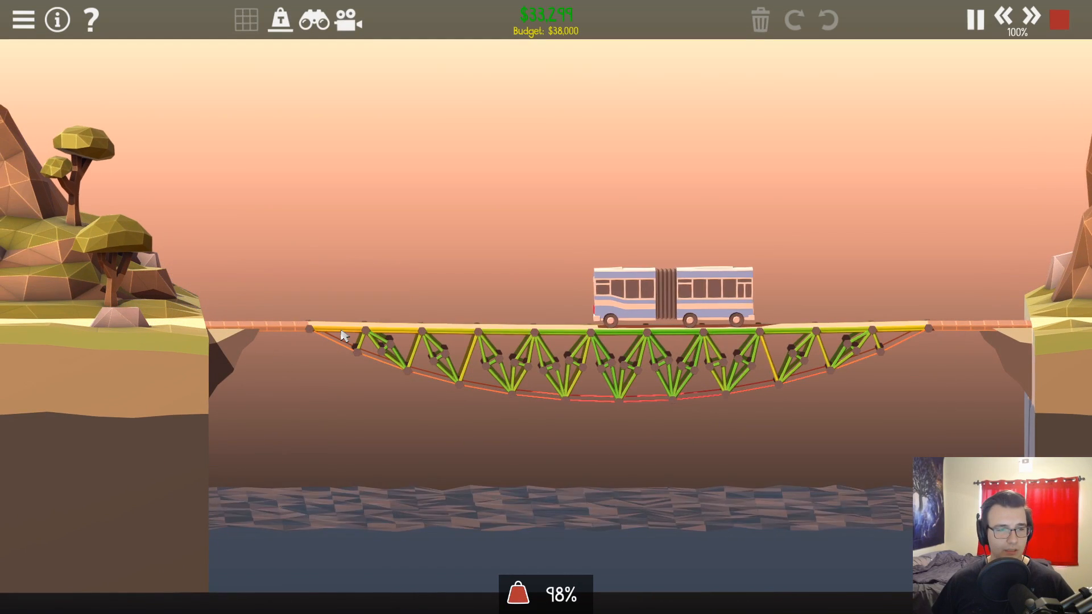
pyautogui.click(1057, 19)
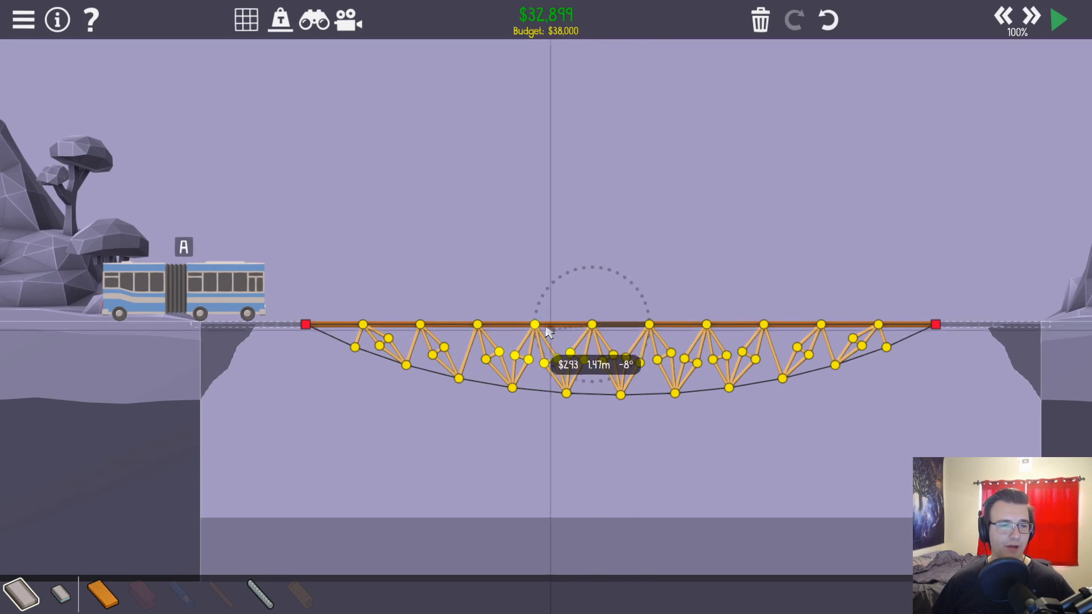
pyautogui.click(1057, 19)
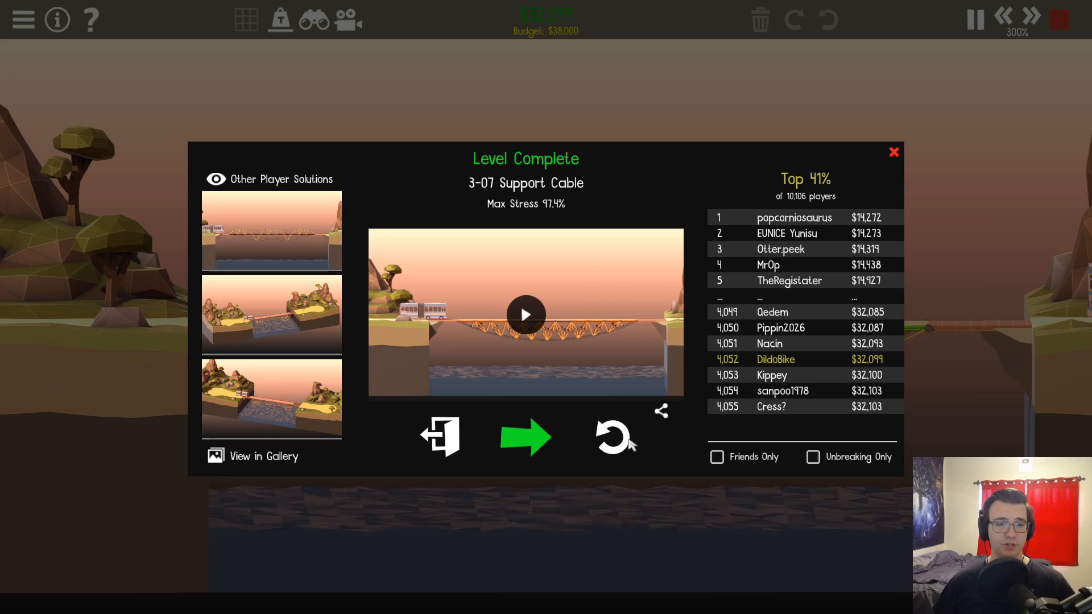
pyautogui.click(610, 436)
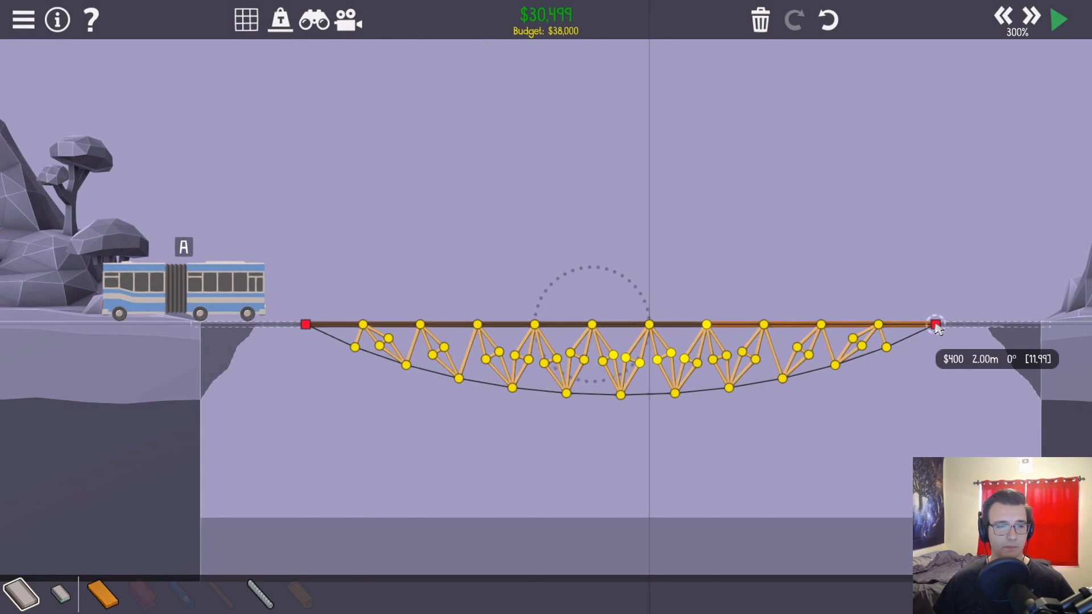
# Remove the old truss, test the bare road deck, and stop the failed run
pyautogui.click(1057, 19)
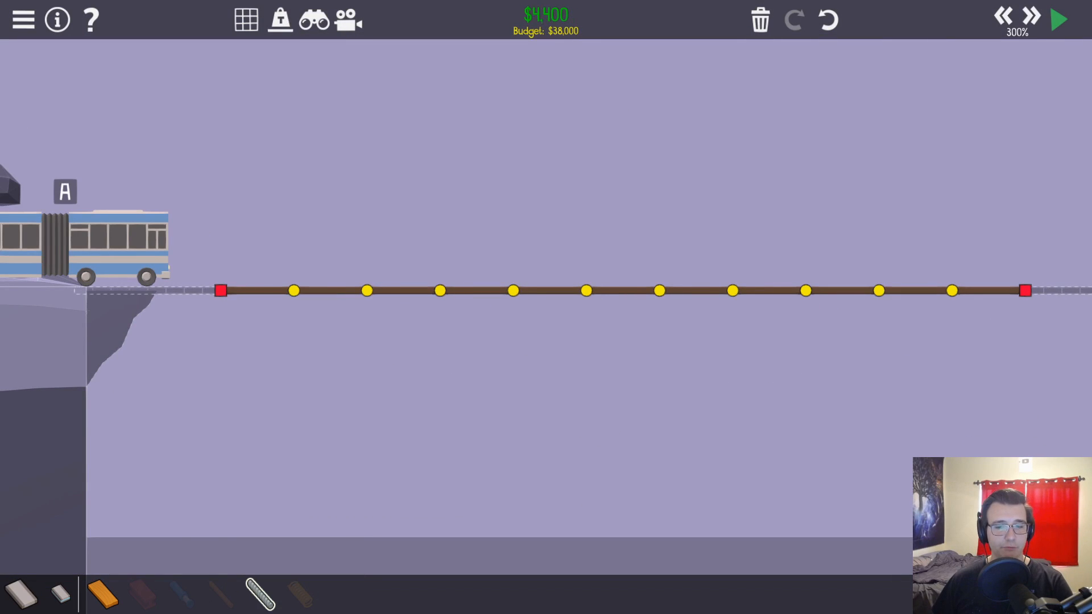
pyautogui.click(1057, 18)
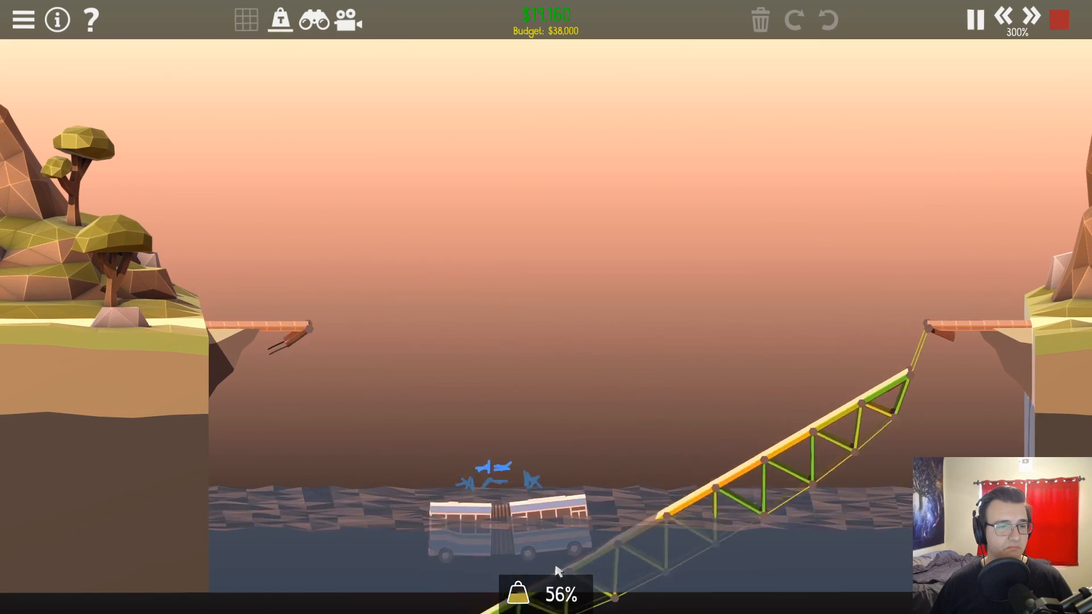
pyautogui.click(1057, 19)
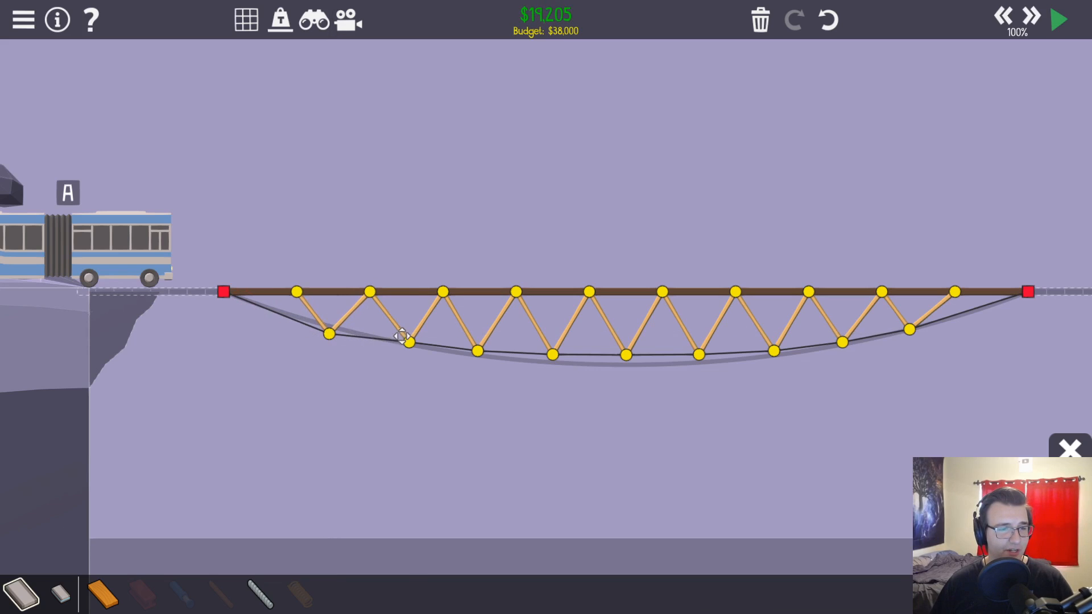
# Move the lower truss joints down onto the cable and add a bottom-centre wood member
pyautogui.click(1057, 19)
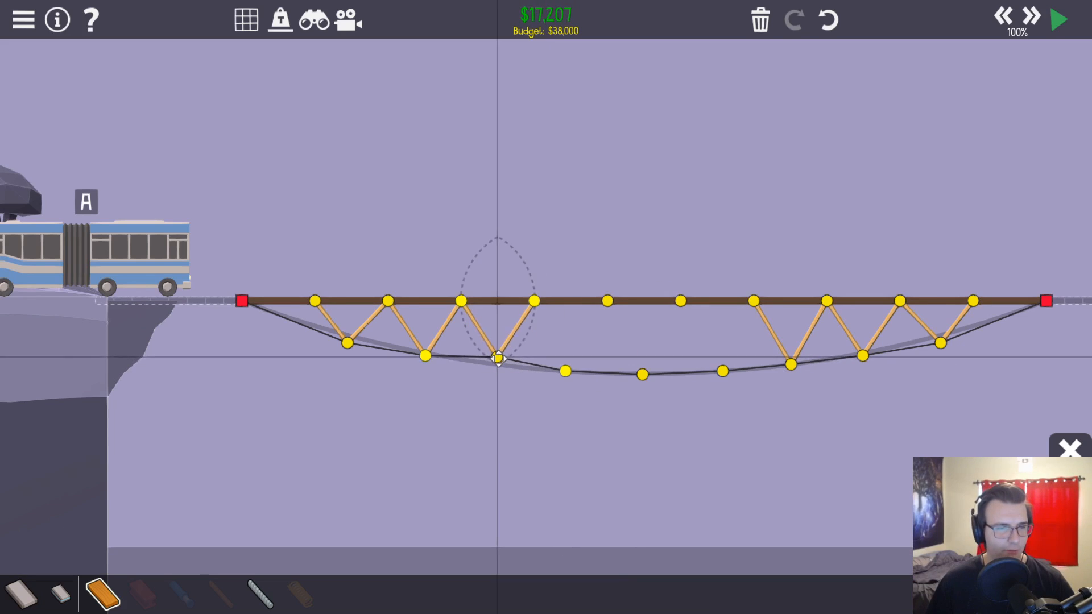
pyautogui.moveTo(495, 357); pyautogui.dragTo(348, 337)
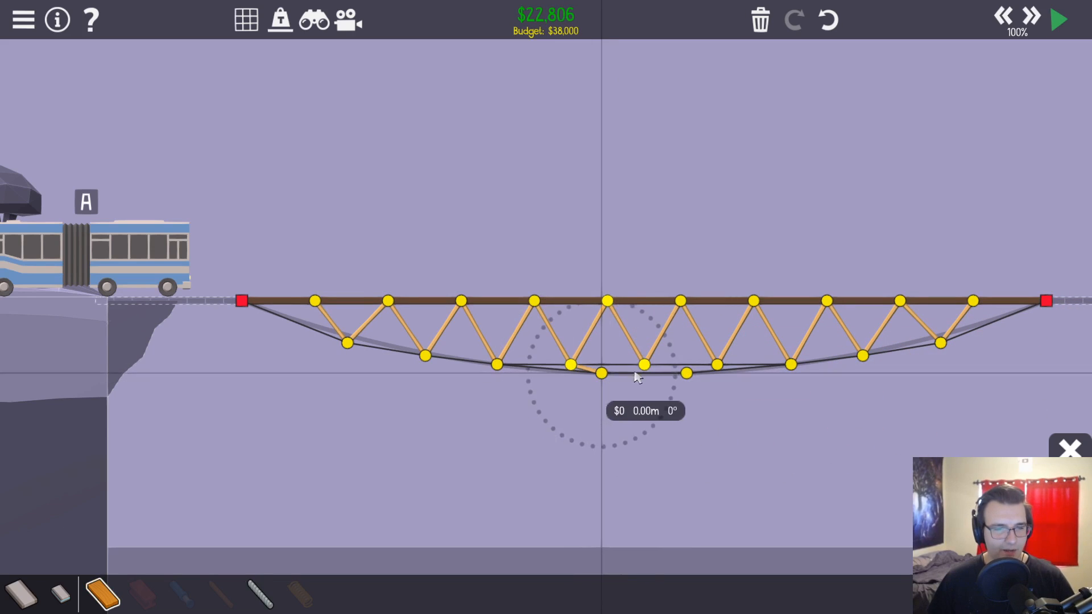
pyautogui.click(1057, 18)
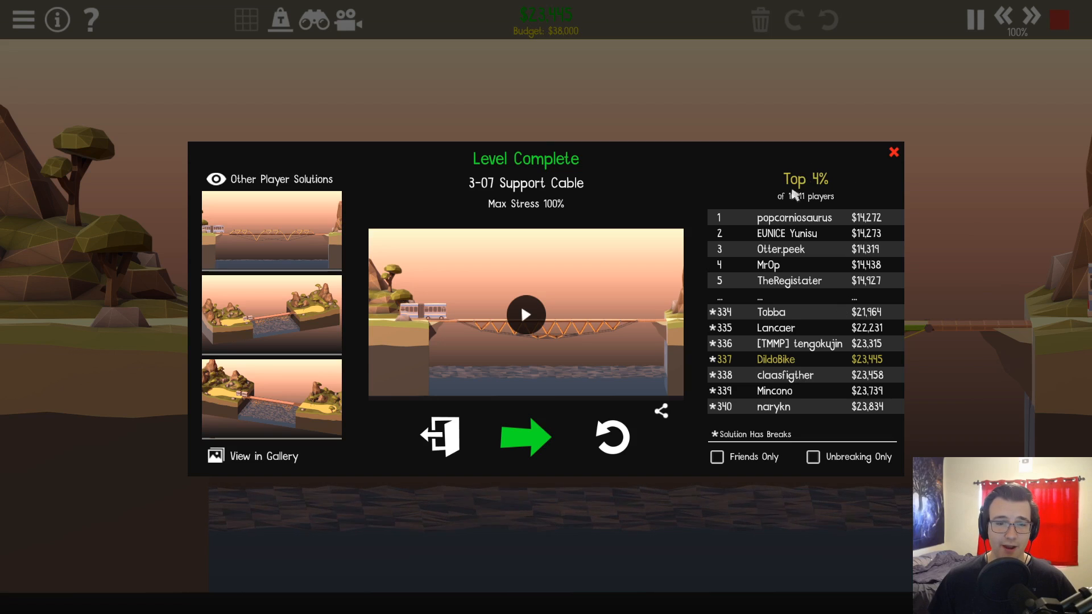
# Rework the overstressed bottom-centre member after the 97.6% max-stress run
pyautogui.click(893, 152)
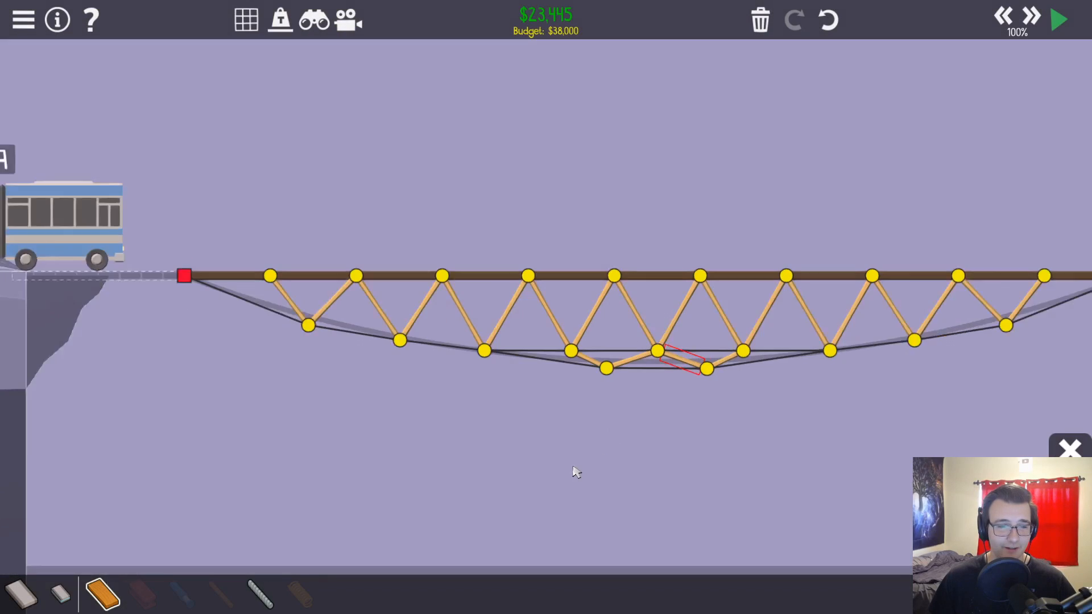
pyautogui.click(1058, 19)
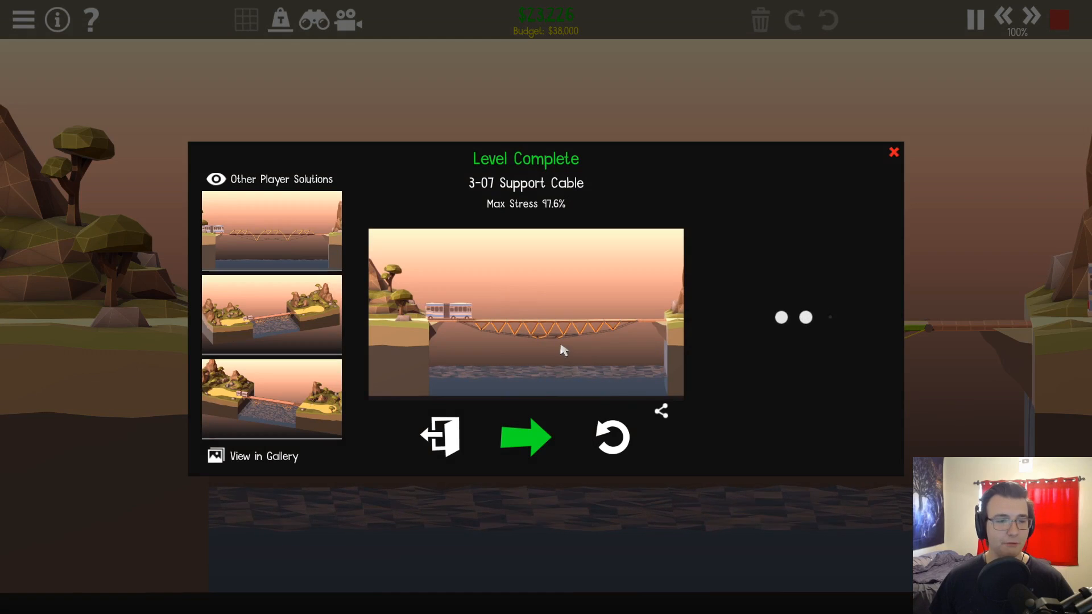
pyautogui.moveTo(698, 397)
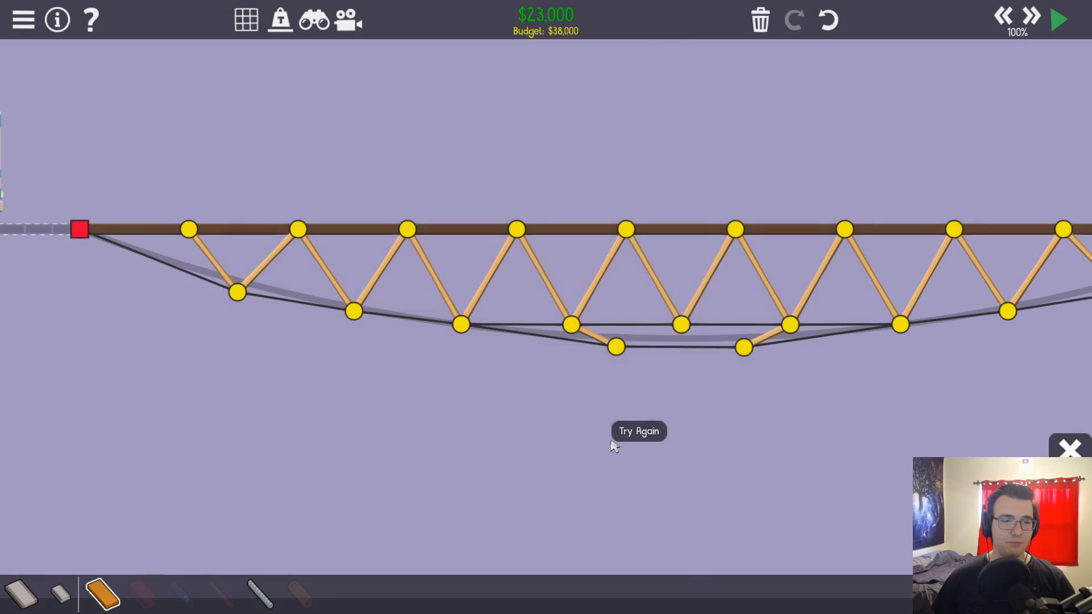
# Raise a bottom-centre joint, connect the last wood member, and test at adjusted speed
pyautogui.click(679, 304)
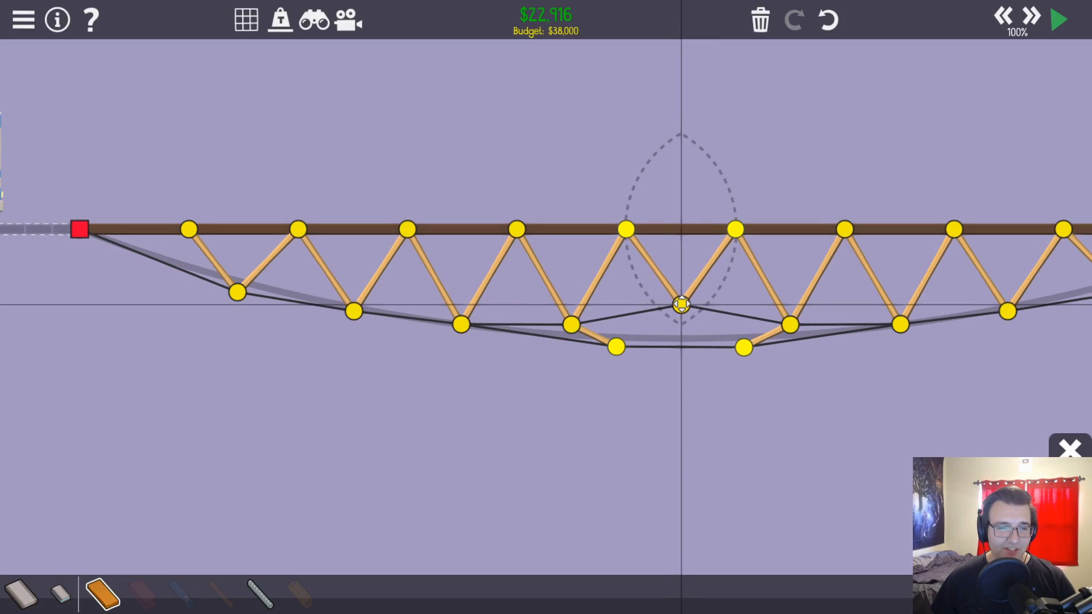
pyautogui.moveTo(680, 304); pyautogui.dragTo(573, 300)
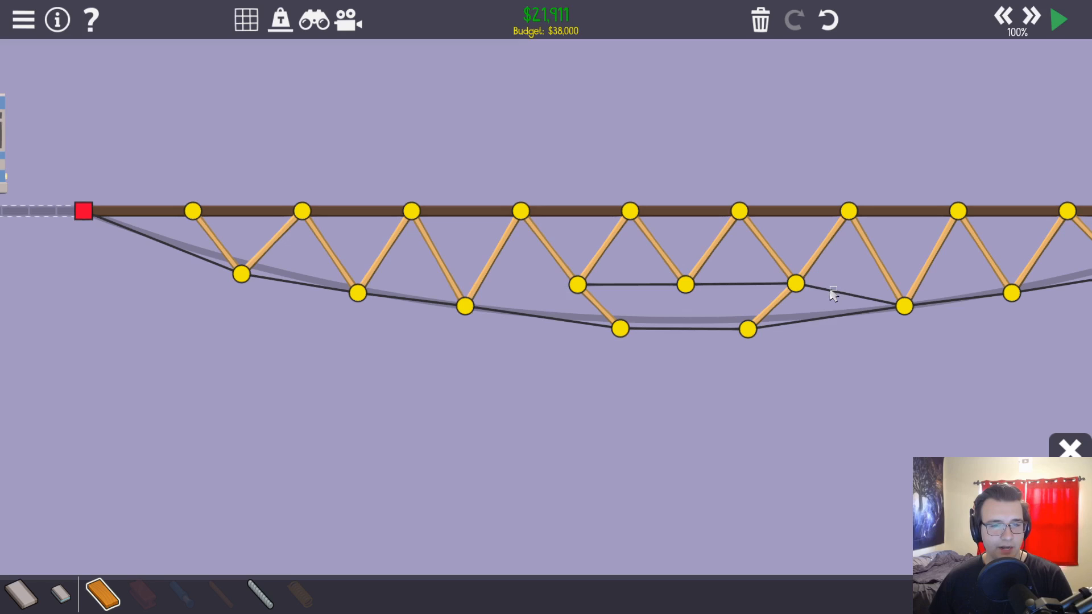
pyautogui.click(1055, 19)
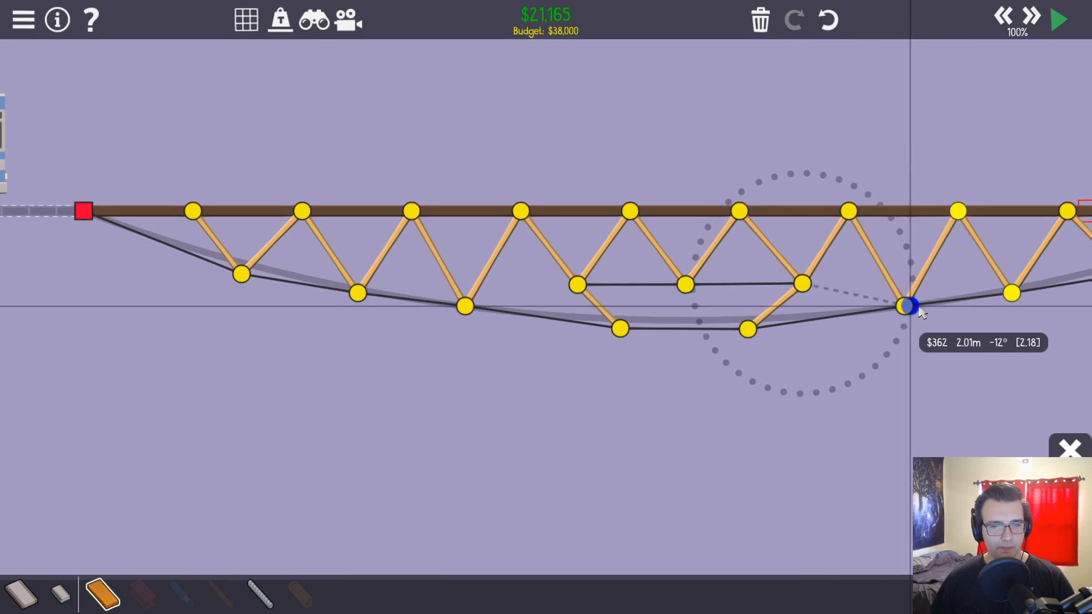
pyautogui.click(1055, 19)
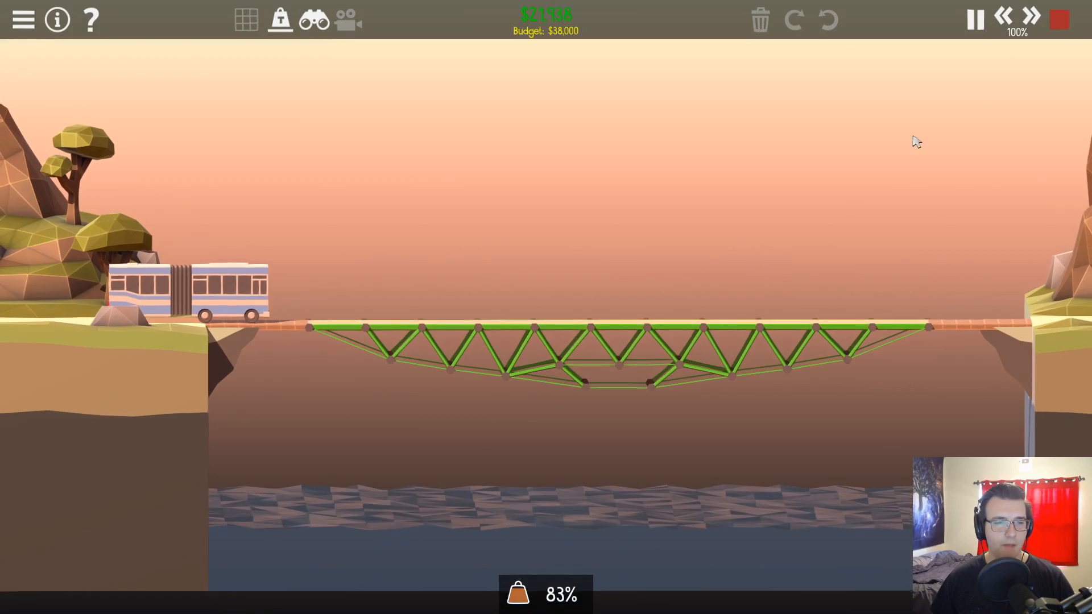
pyautogui.click(1031, 18)
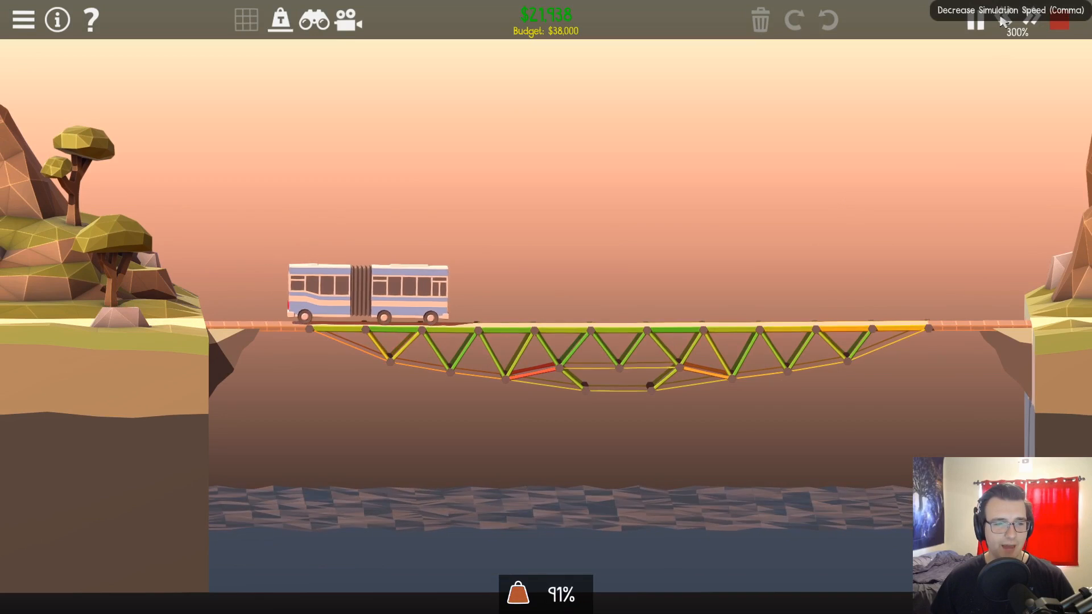
pyautogui.click(1031, 20)
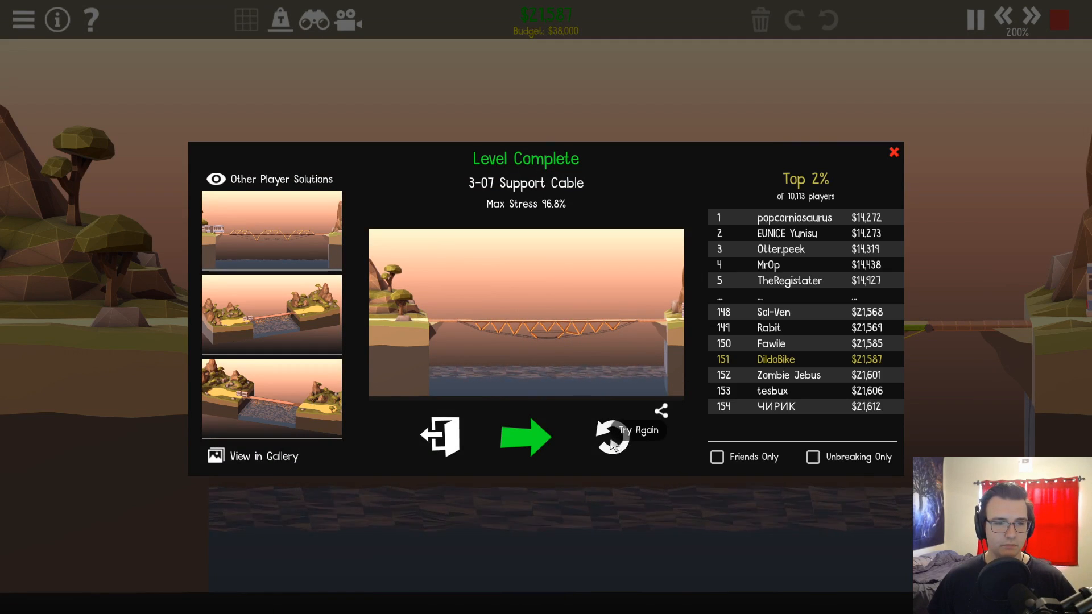
# Attach a wood member at the central lower joint, retest, then select the middle truss joint
pyautogui.click(611, 436)
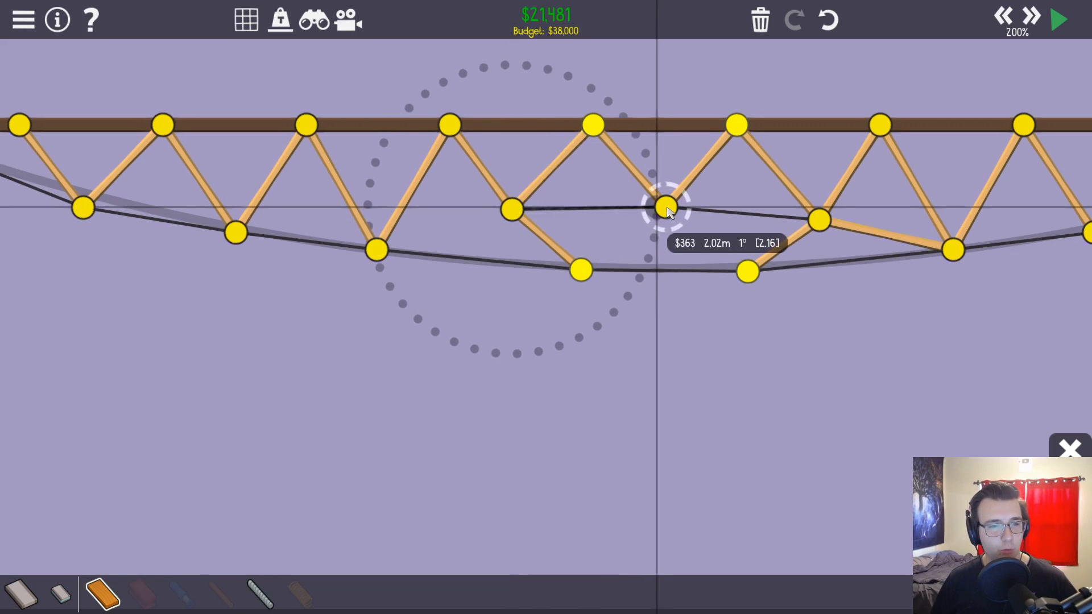
pyautogui.click(1055, 19)
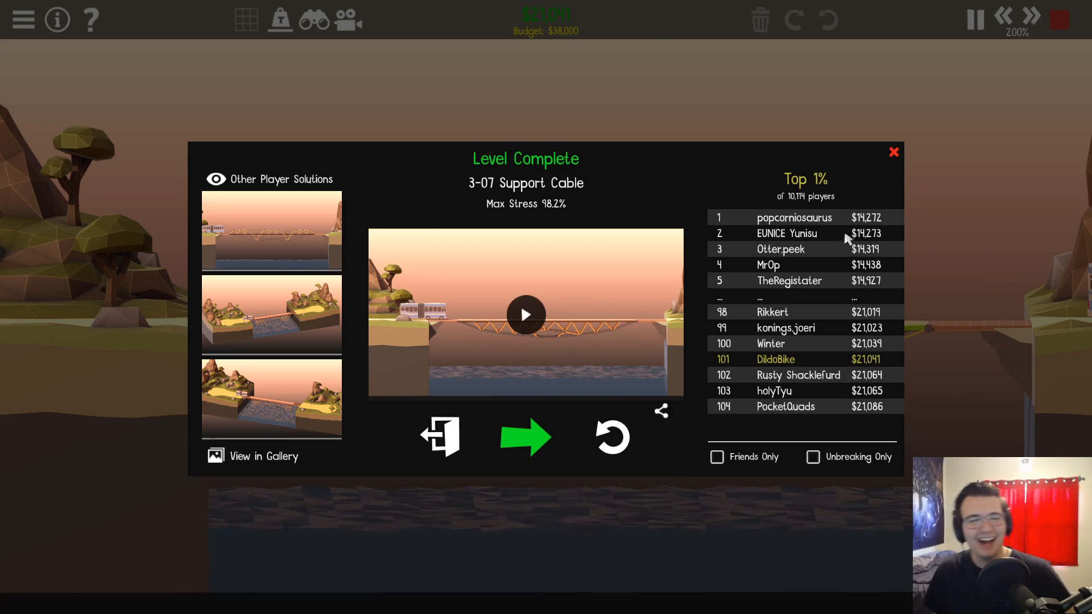
pyautogui.moveTo(895, 301)
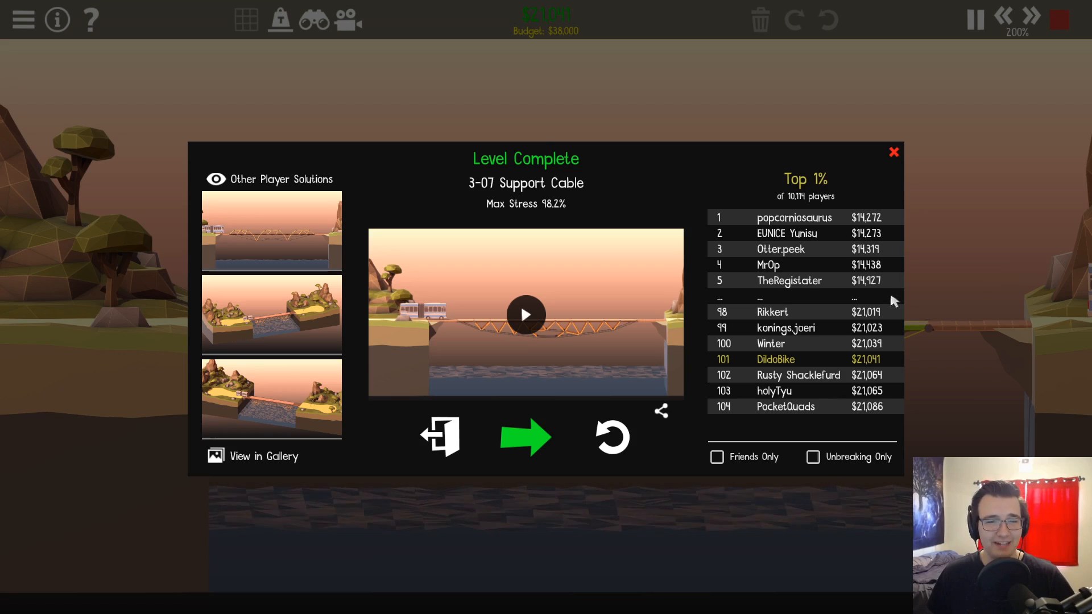
pyautogui.moveTo(611, 437)
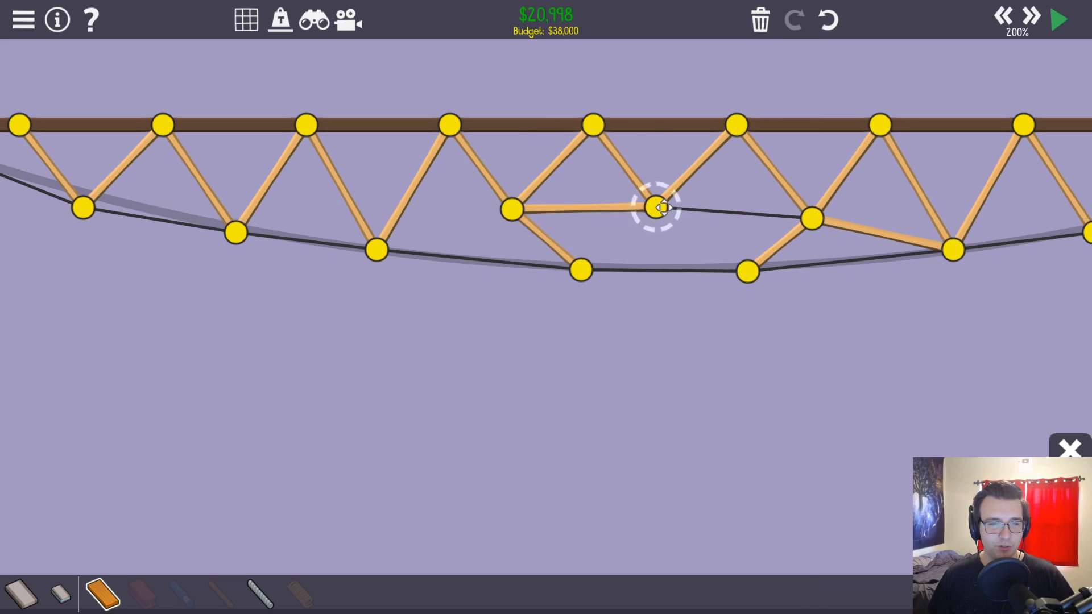
pyautogui.click(654, 207)
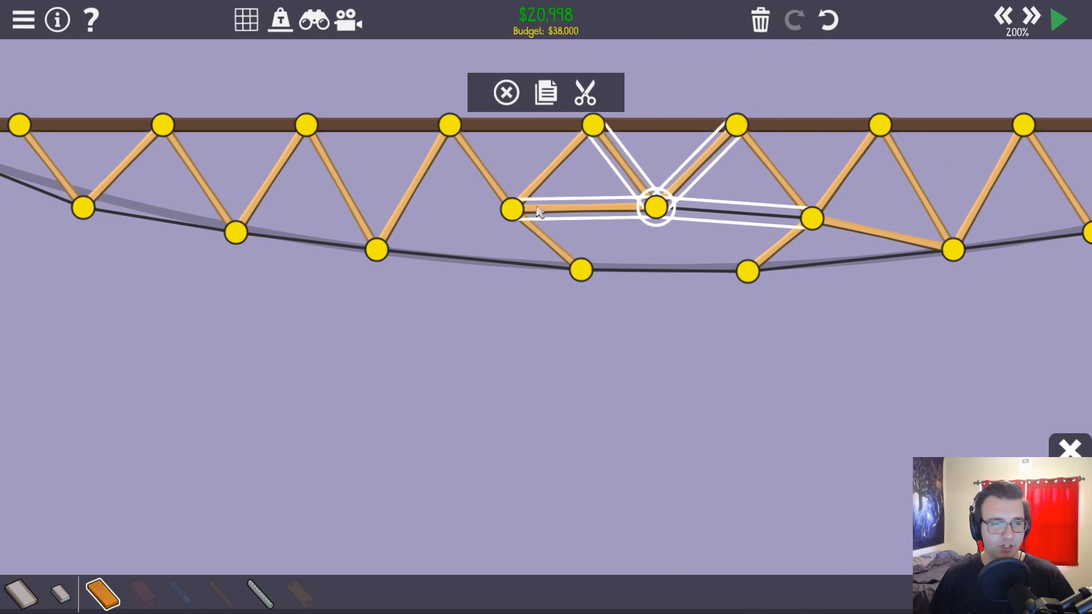
# Run the edited bridge to pass at $20,454 with 98.1% max stress
pyautogui.click(1057, 18)
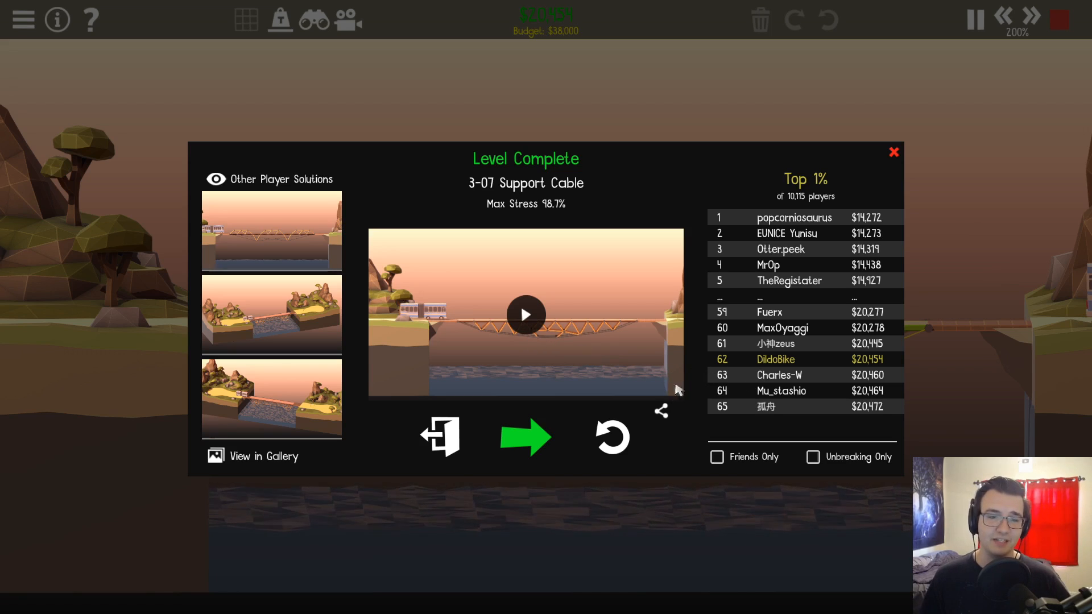
pyautogui.moveTo(525, 438)
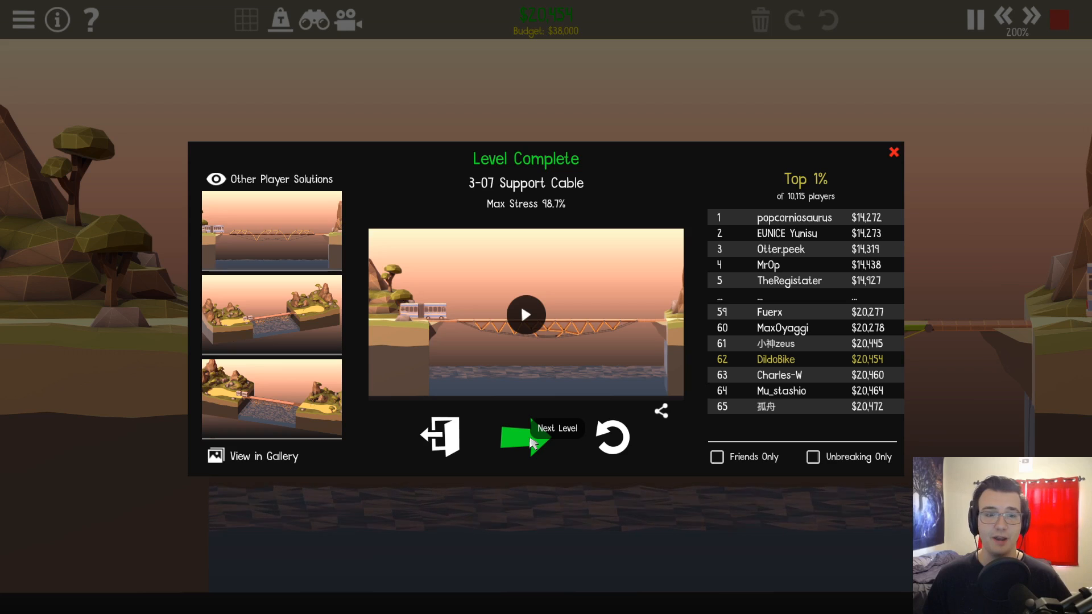
# Load level 3-08 Crossed Paths and erase most lower arch members
pyautogui.click(527, 436)
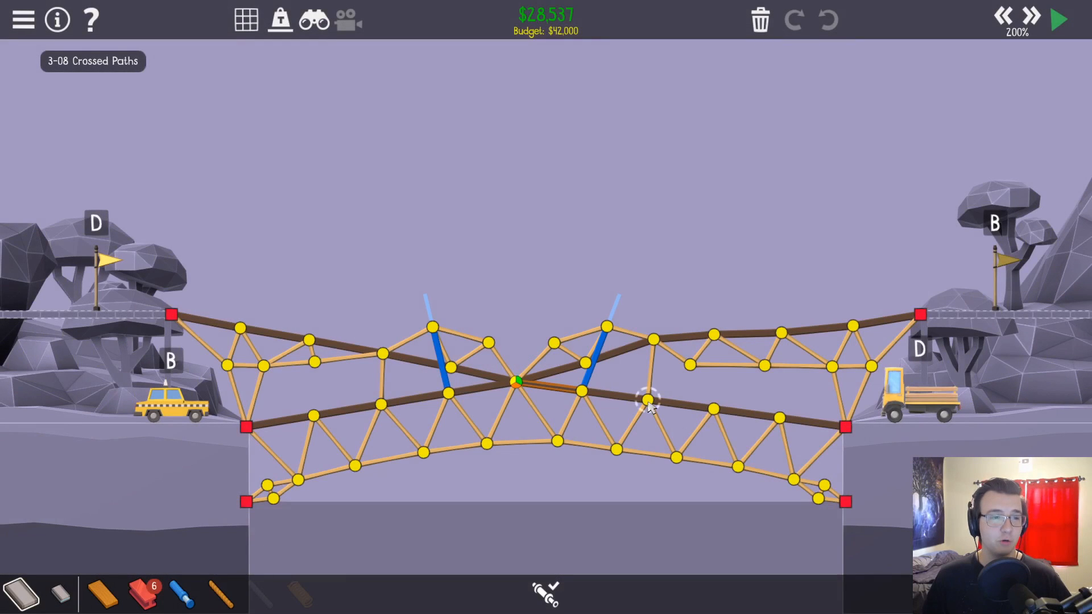
pyautogui.moveTo(665, 471)
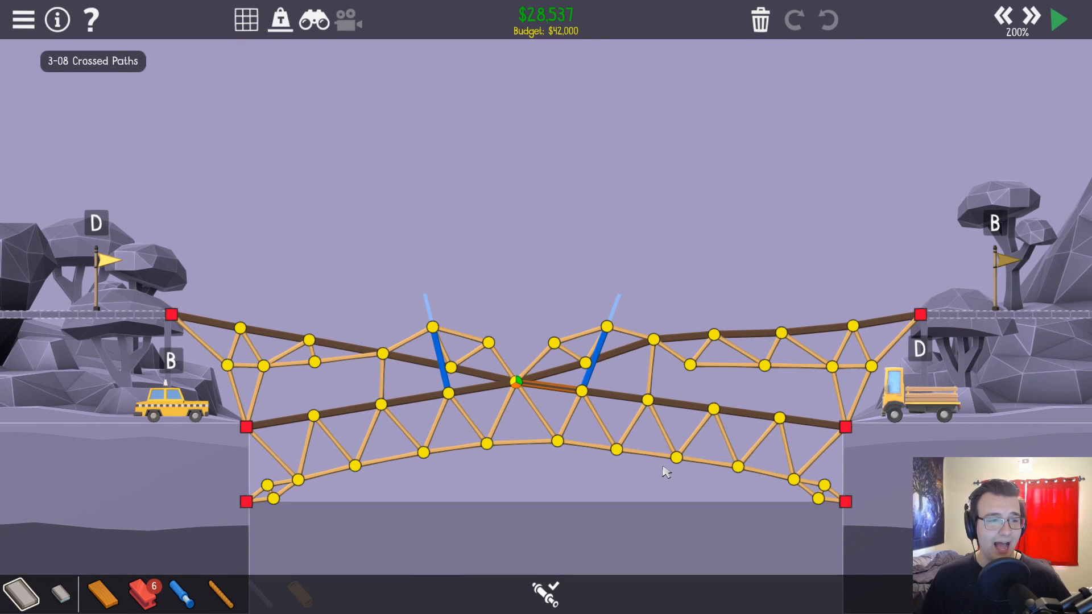
pyautogui.click(1057, 19)
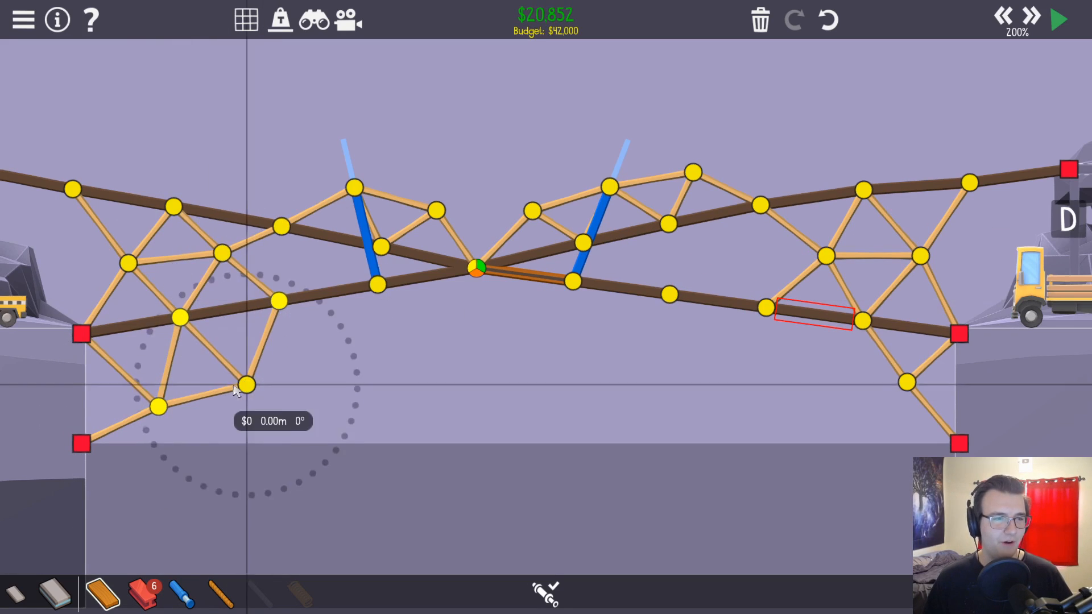
# Draw a new wood arch across the lower span and run the test
pyautogui.moveTo(245, 385); pyautogui.dragTo(348, 362)
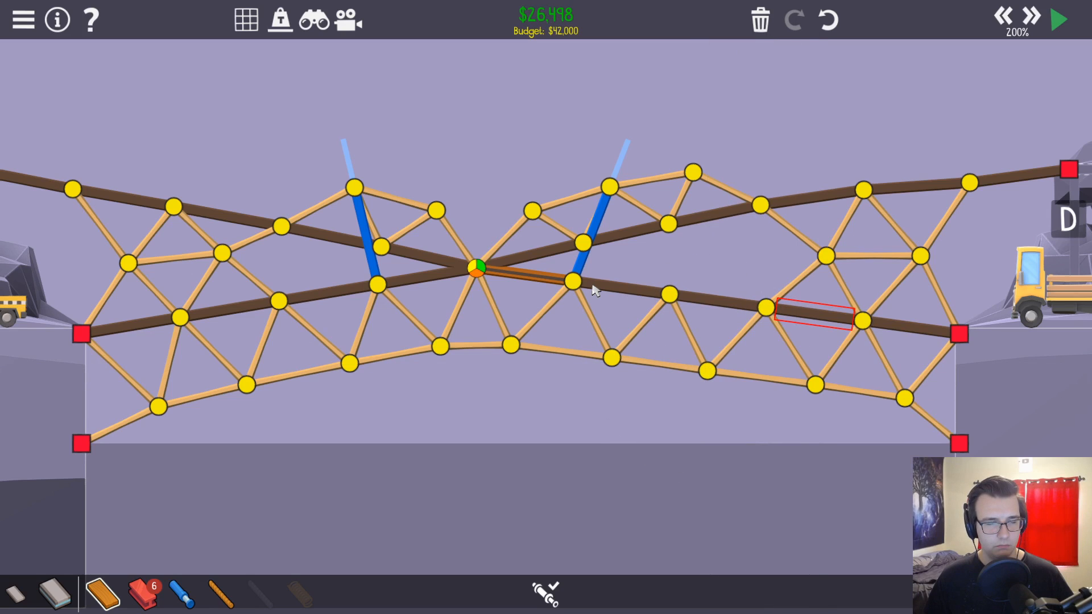
pyautogui.click(1057, 18)
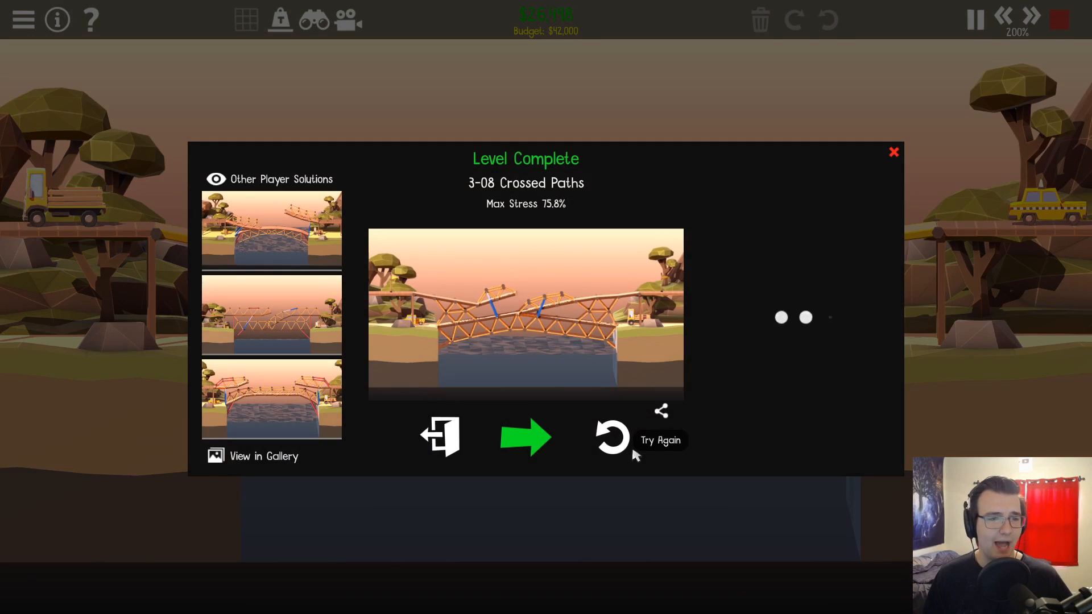
pyautogui.moveTo(565, 223)
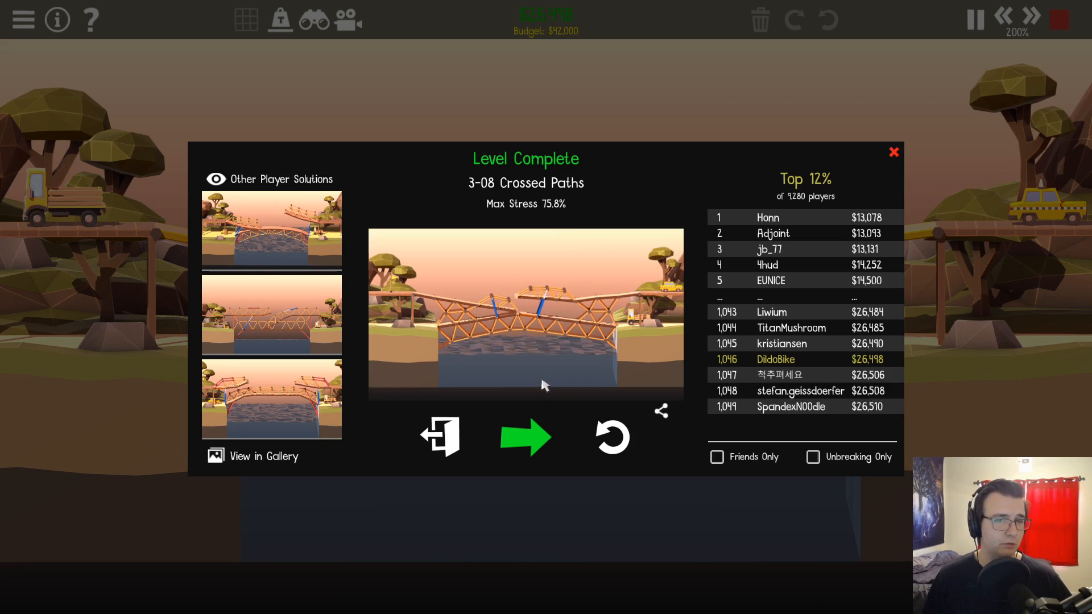
pyautogui.moveTo(612, 437)
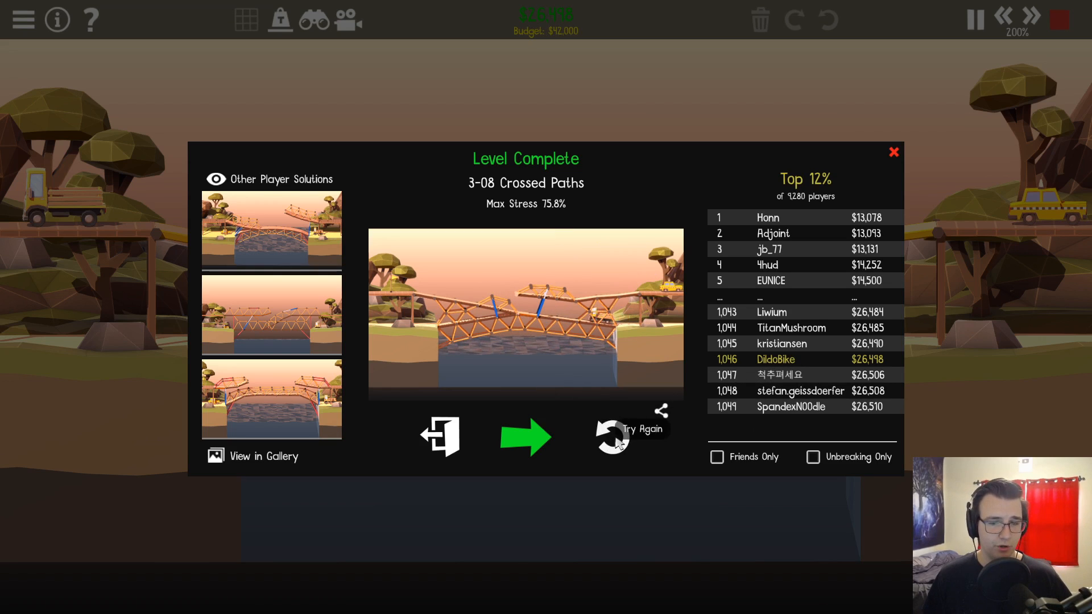
# Shorten members by moving the upper-right truss, left deck, piston and lower-right arch joints
pyautogui.click(611, 435)
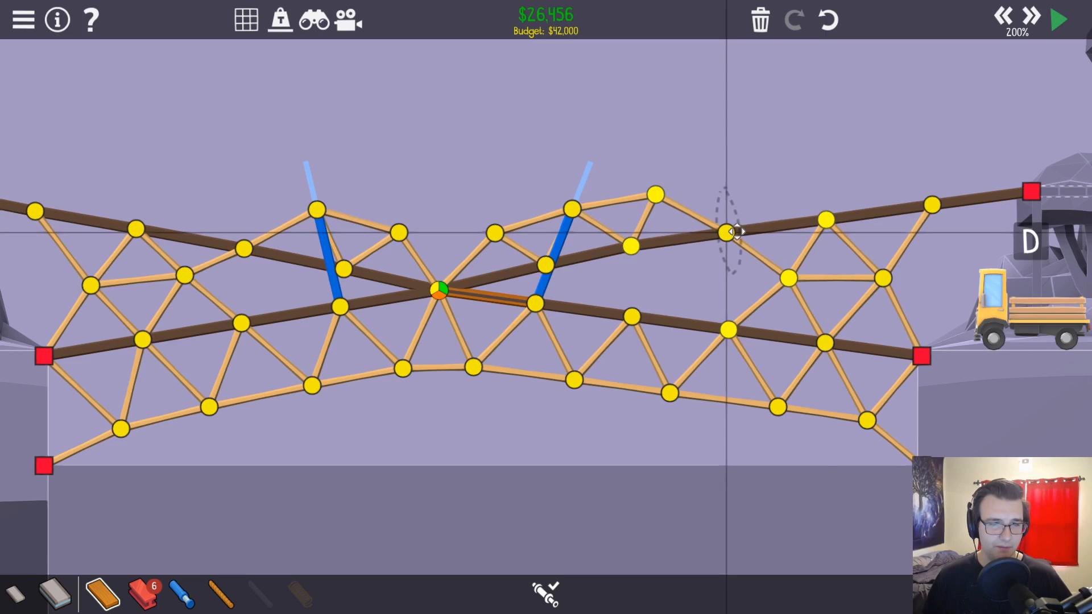
pyautogui.moveTo(731, 233); pyautogui.dragTo(494, 233)
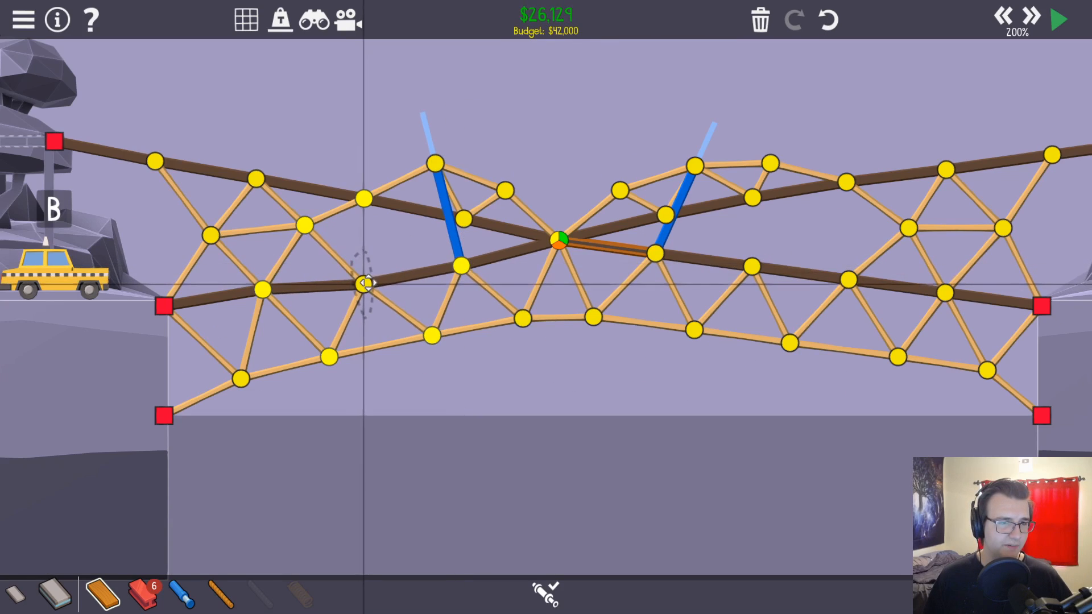
pyautogui.click(1057, 19)
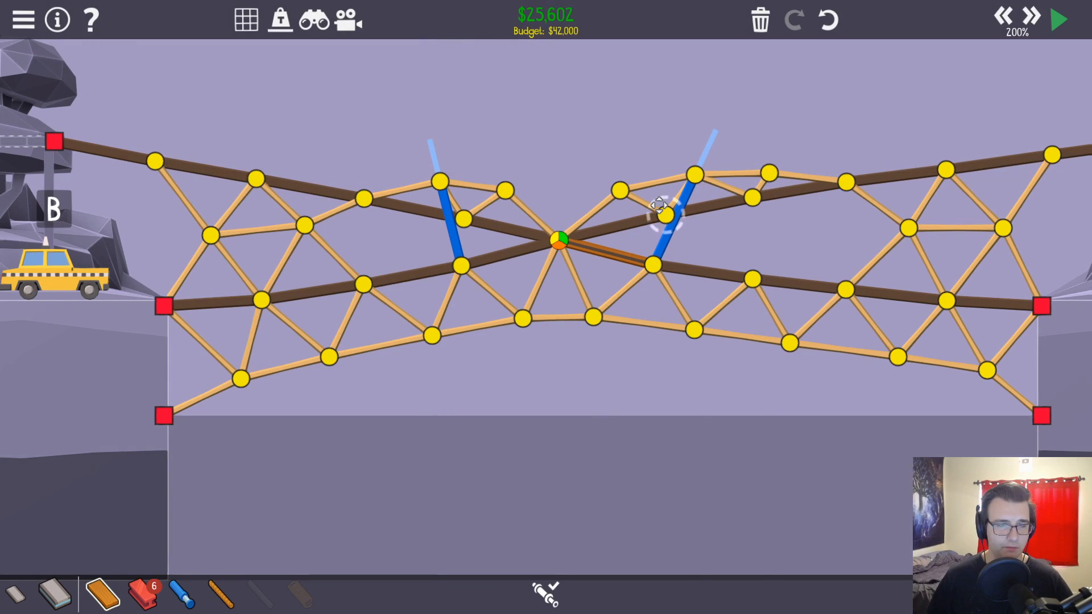
pyautogui.click(1057, 18)
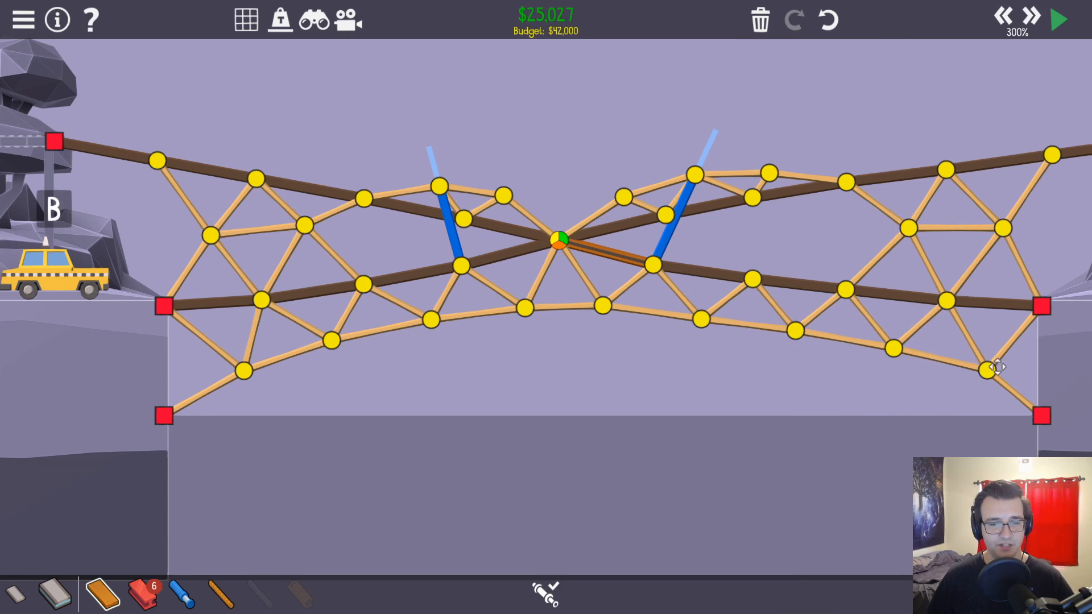
pyautogui.click(1057, 19)
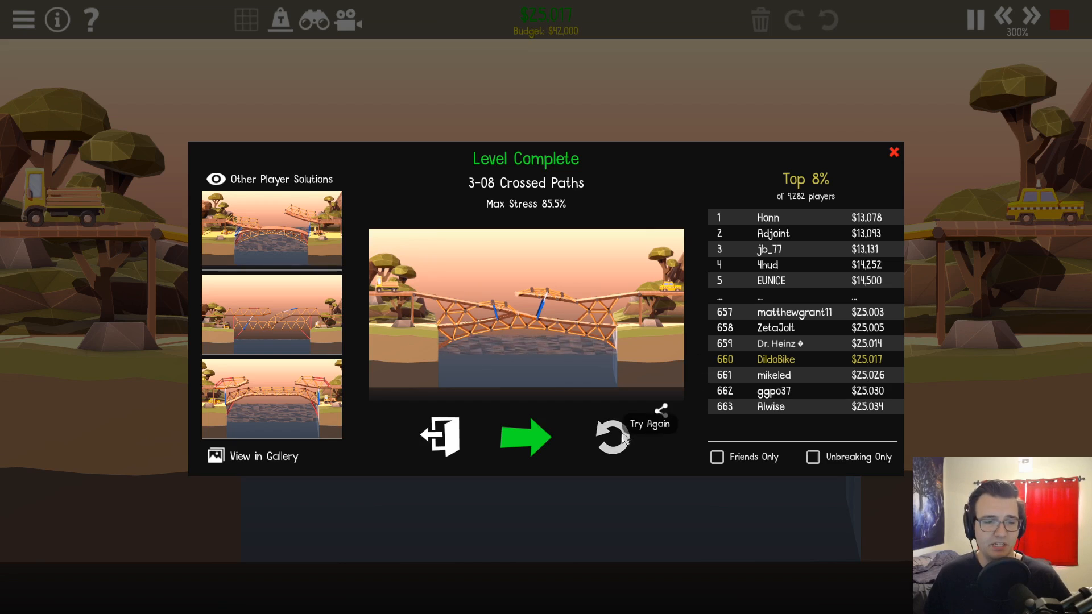
# Tweak left-truss and right-piston joints, add a central member, then test at $24,350
pyautogui.click(611, 437)
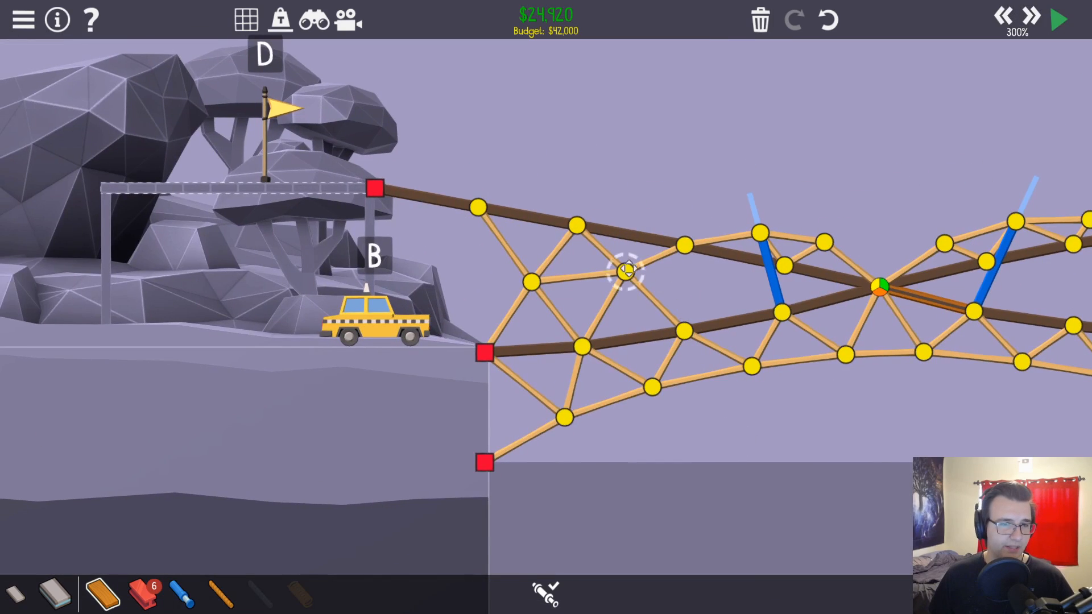
pyautogui.click(1057, 19)
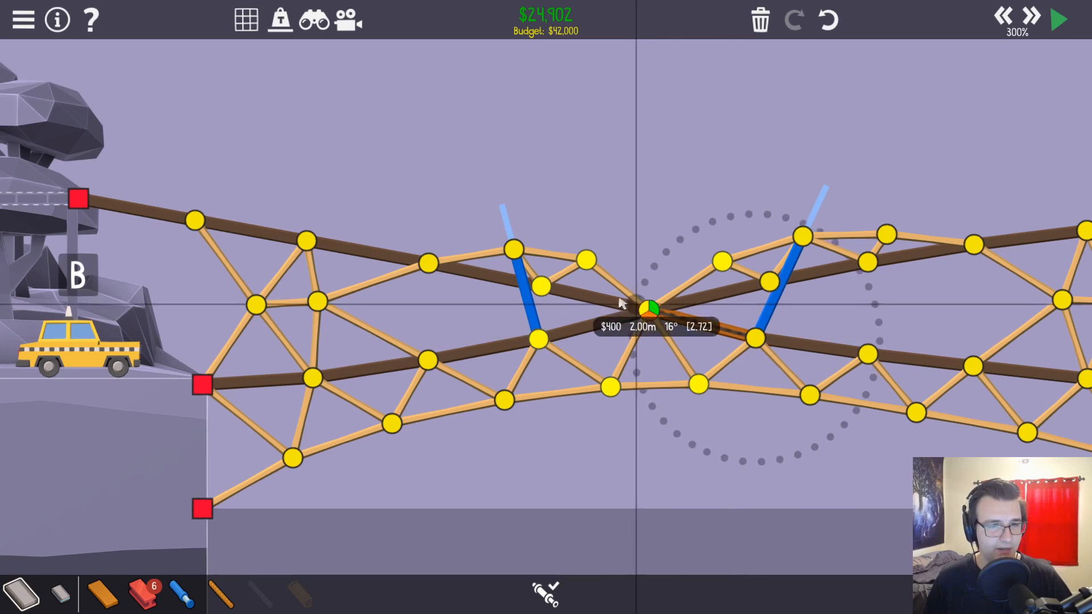
pyautogui.click(1057, 19)
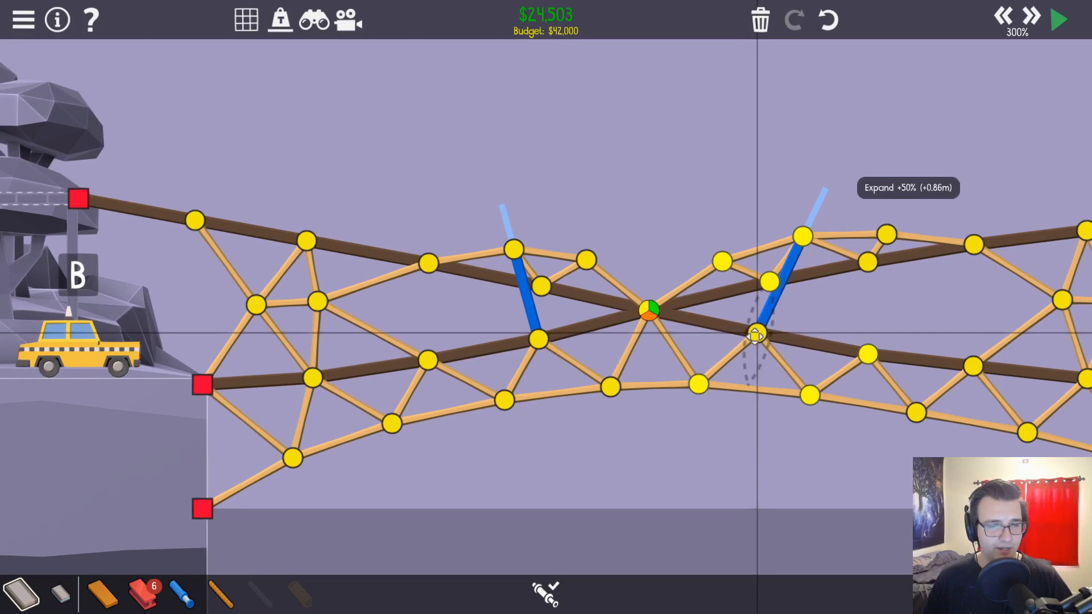
pyautogui.click(1056, 19)
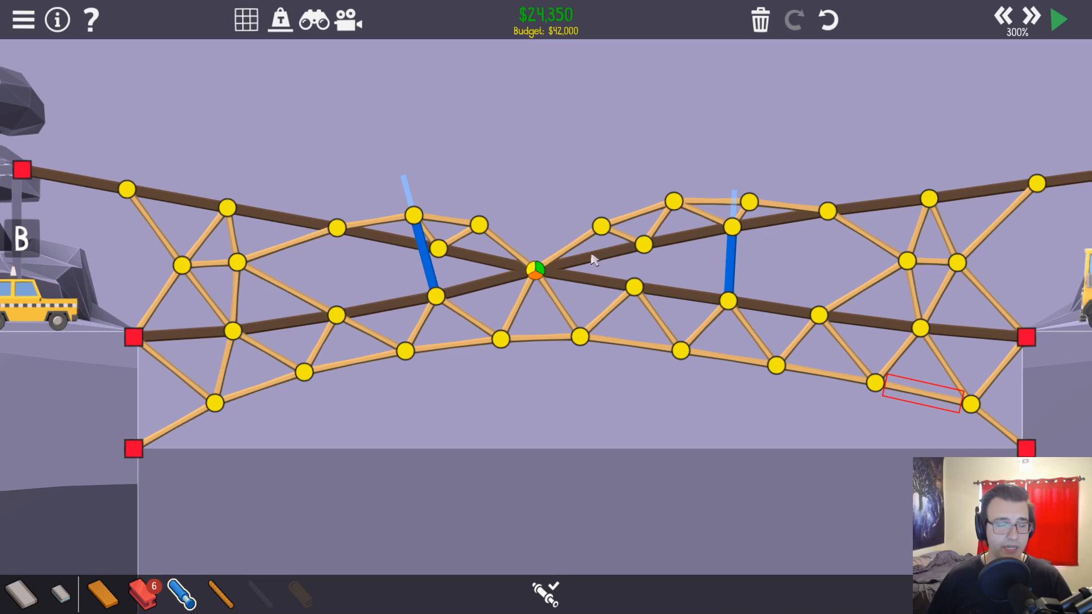
pyautogui.click(1057, 19)
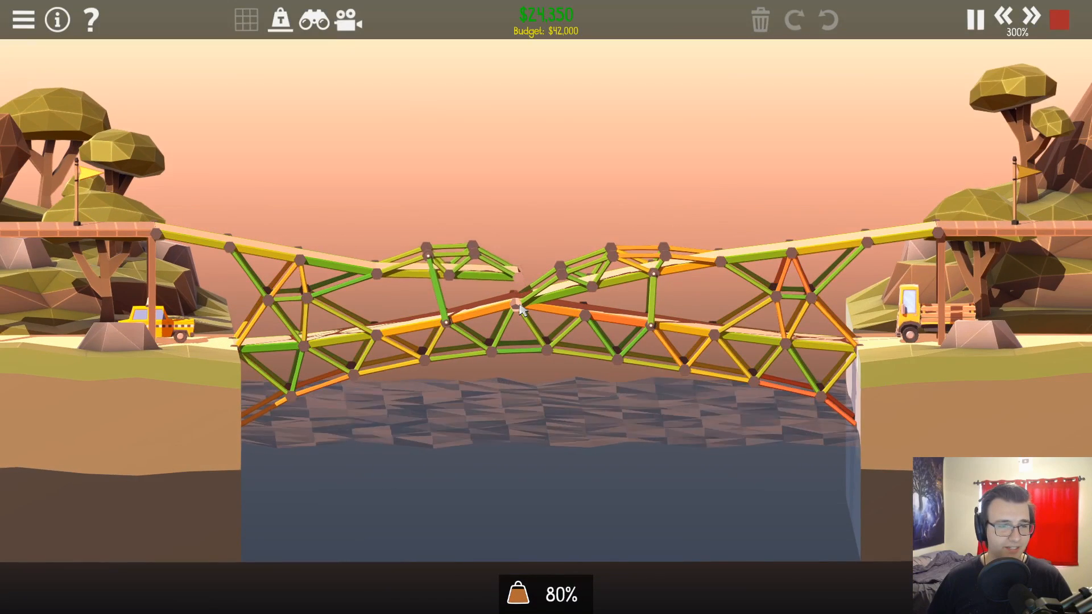
# Split the central crossing joint and rerun, passing at $23,796 with 97.1% stress
pyautogui.click(970, 19)
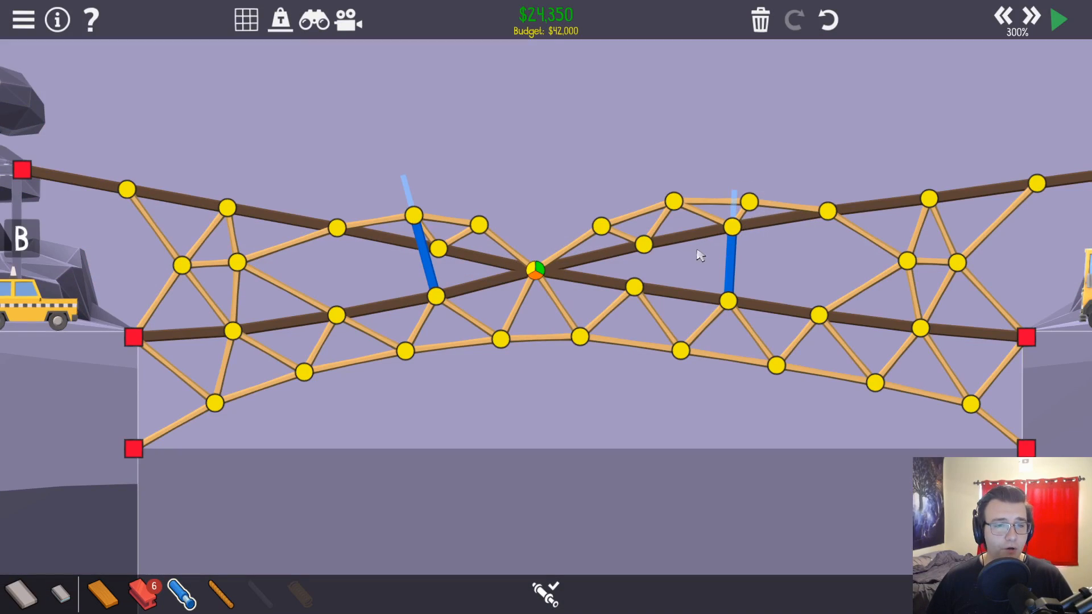
pyautogui.click(1057, 19)
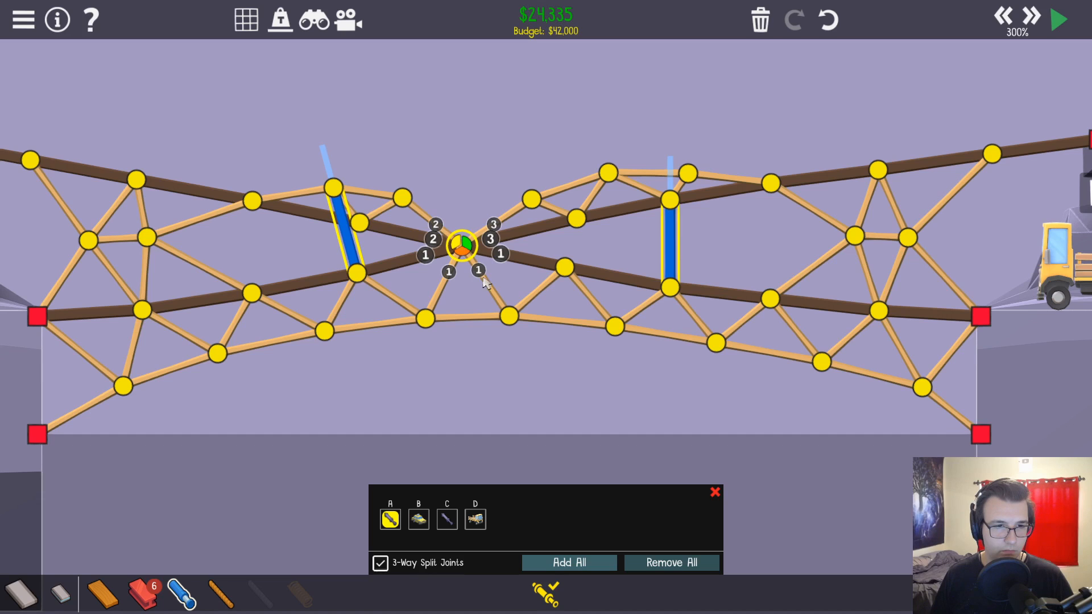
pyautogui.click(1057, 19)
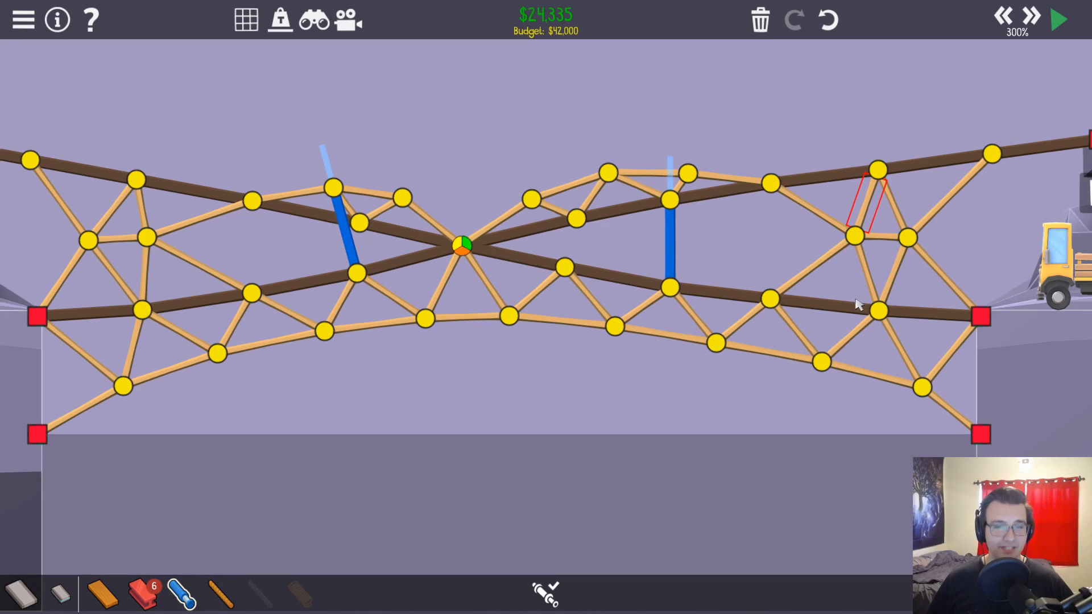
pyautogui.click(1057, 18)
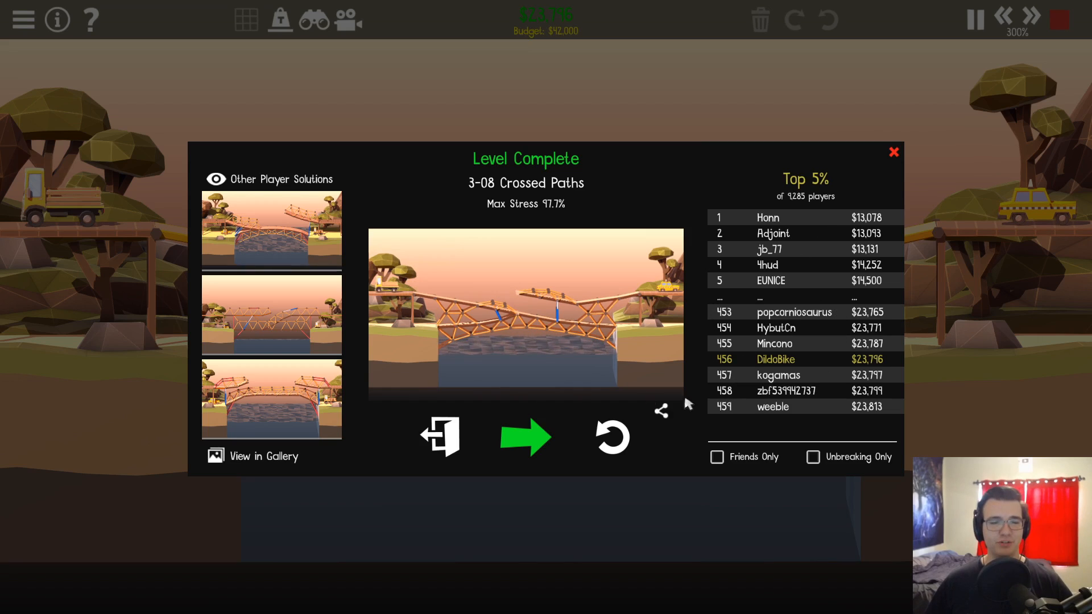
pyautogui.moveTo(612, 437)
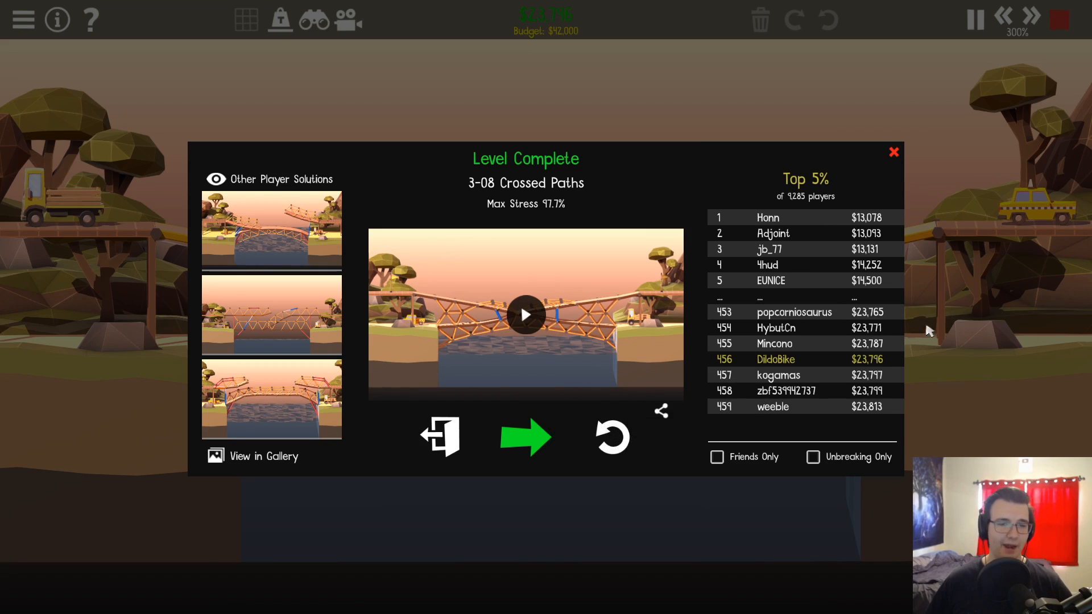
# Leave the results and set the hydraulic phases for the $22,040 deck-arch ramps
pyautogui.click(893, 152)
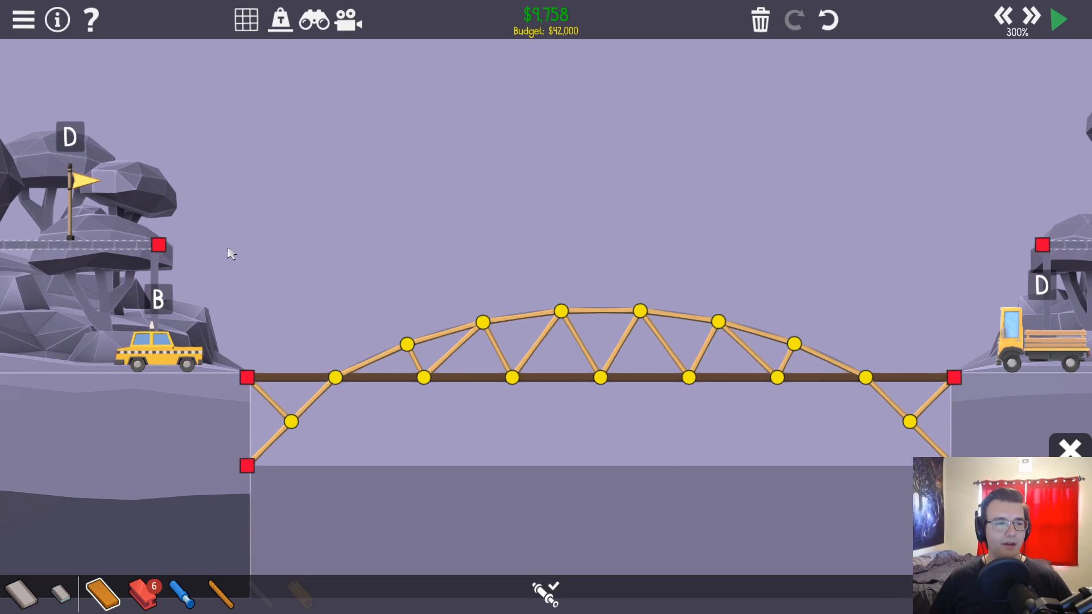
pyautogui.moveTo(1042, 245)
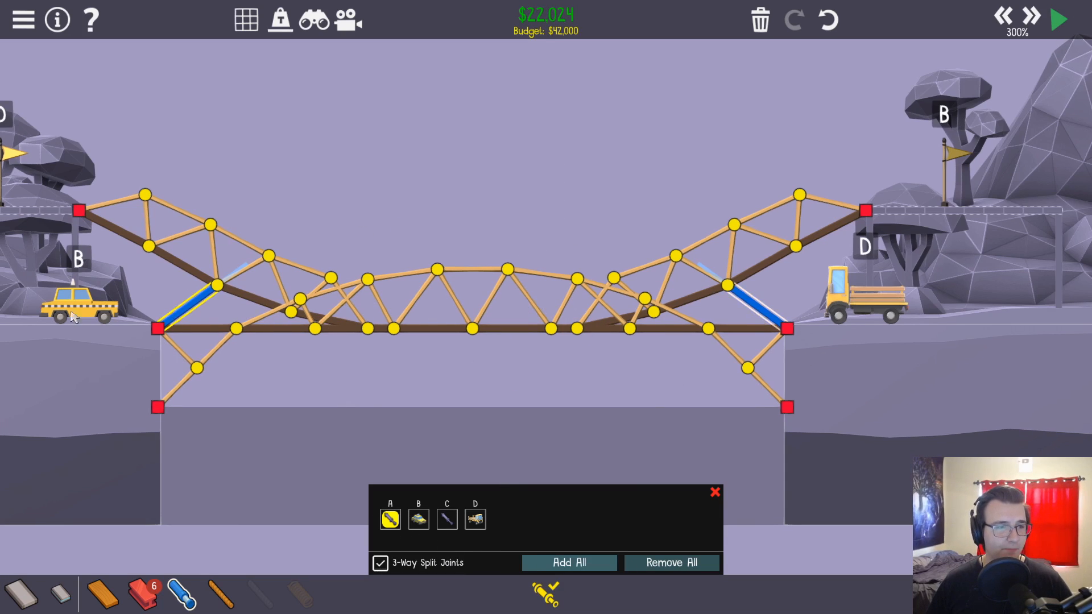
pyautogui.moveTo(446, 585)
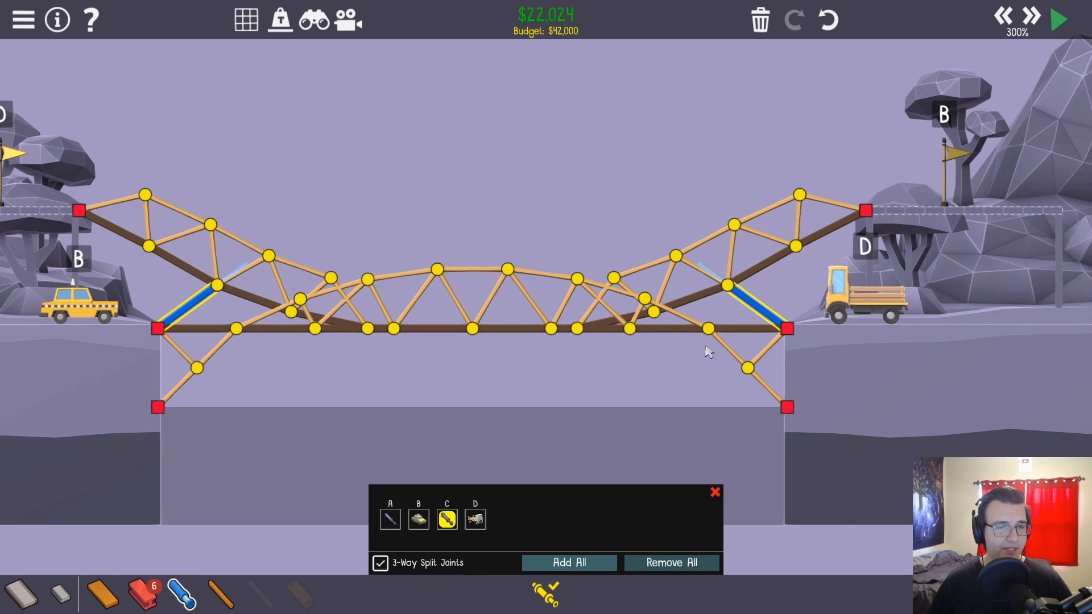
pyautogui.moveTo(546, 592)
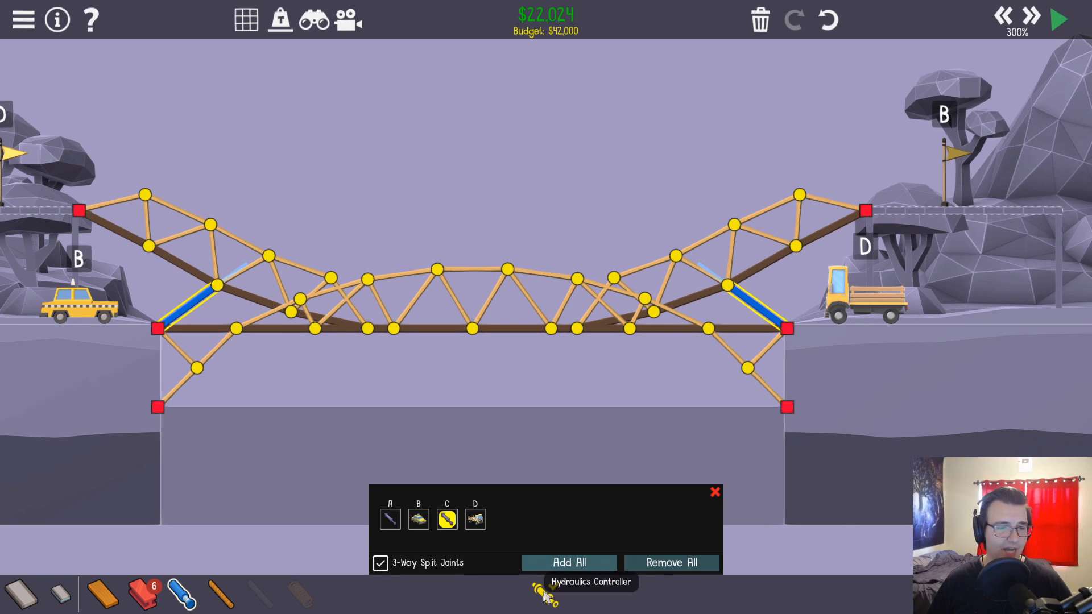
pyautogui.click(1057, 19)
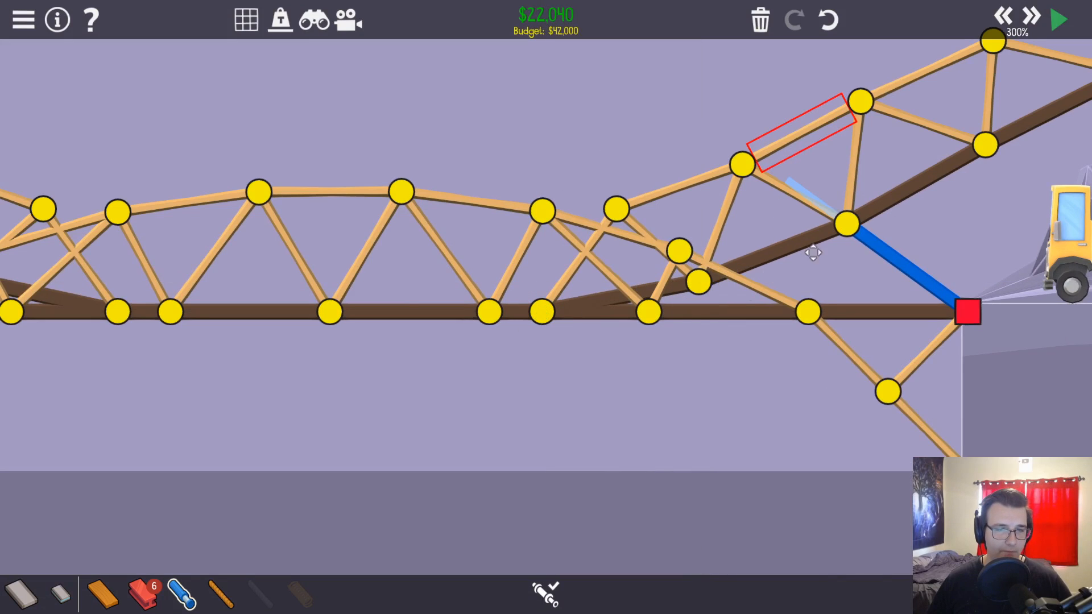
# Move a right-ramp truss joint and rerun, passing at $22,586 with 99.8% stress
pyautogui.click(1057, 18)
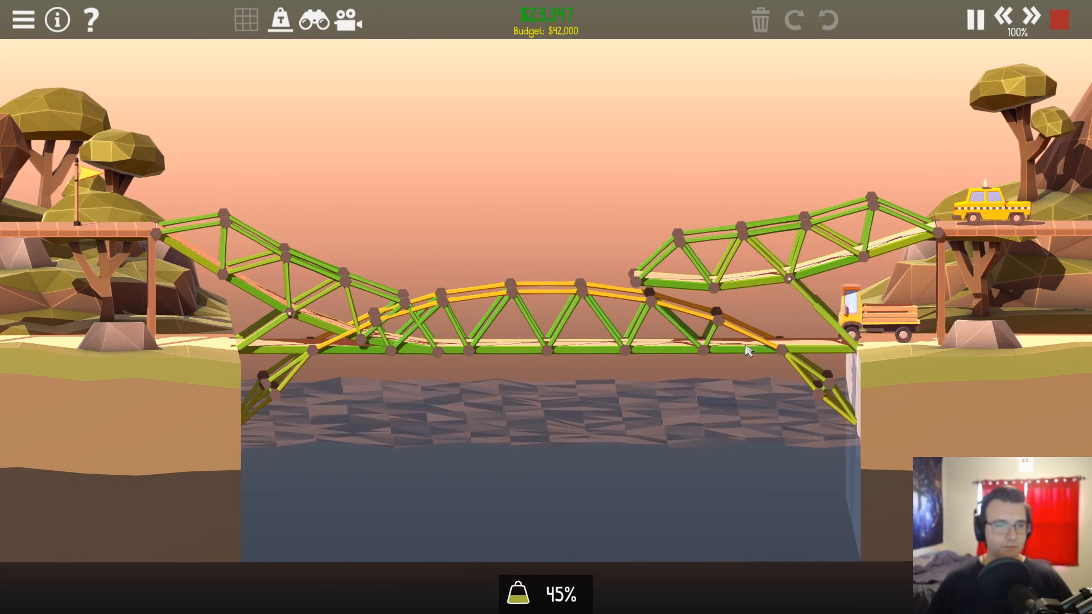
pyautogui.click(974, 19)
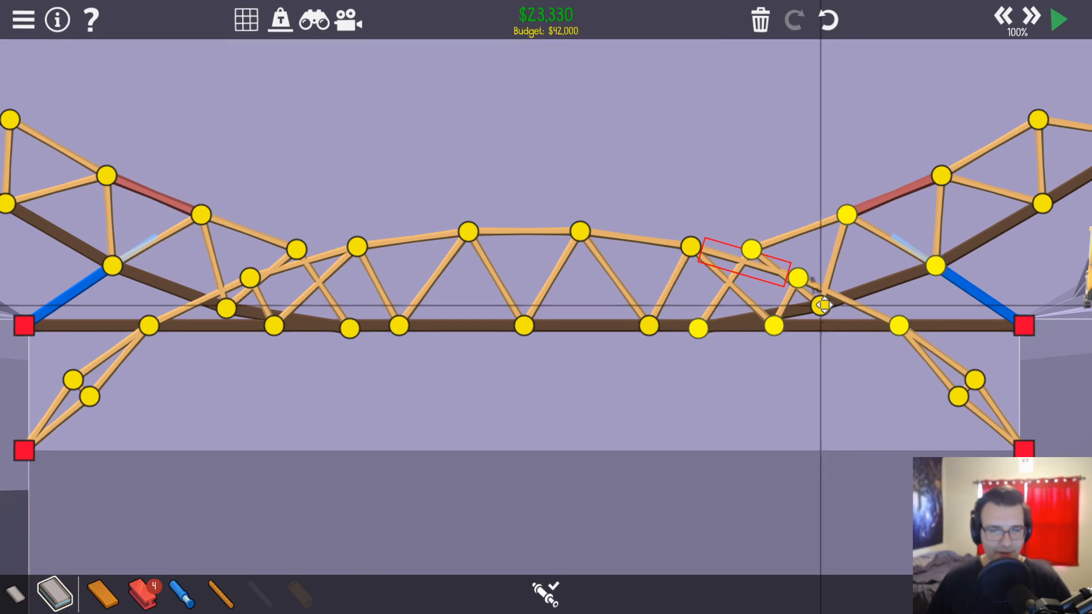
pyautogui.click(1054, 19)
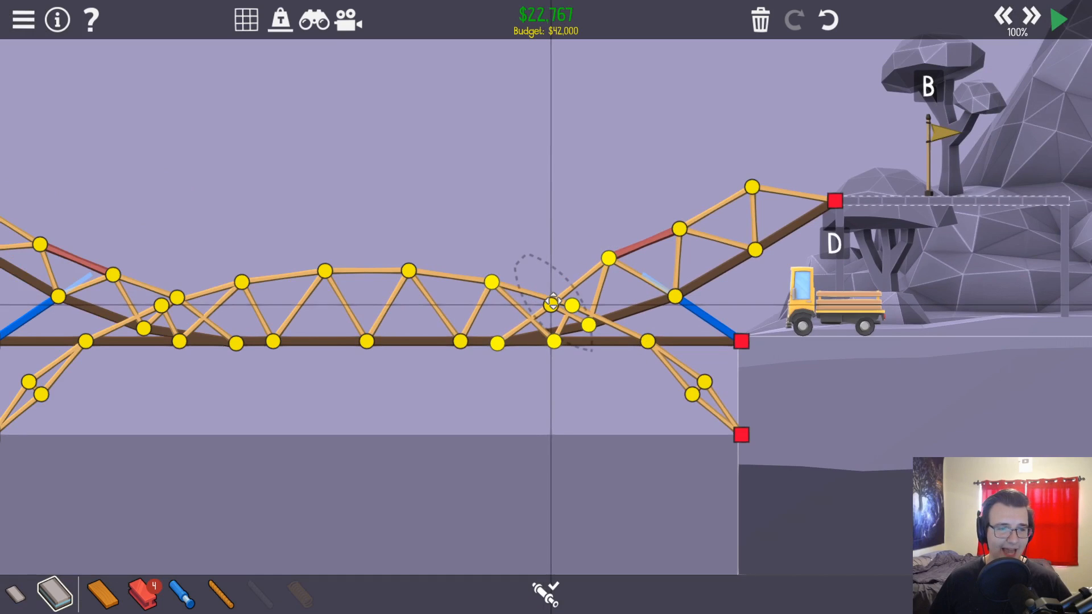
pyautogui.moveTo(550, 303); pyautogui.dragTo(689, 247)
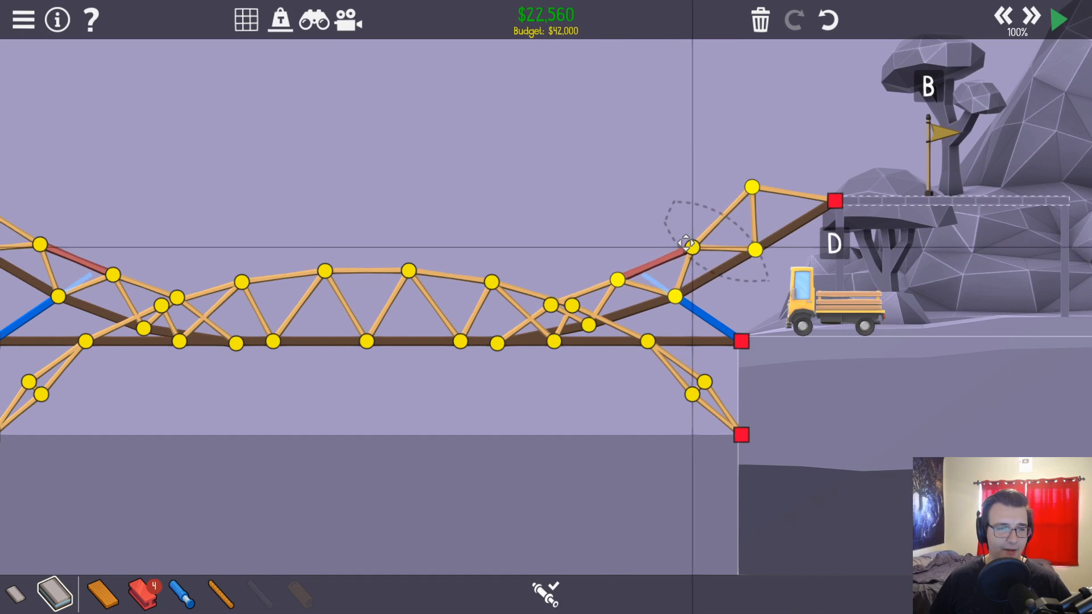
pyautogui.click(1055, 19)
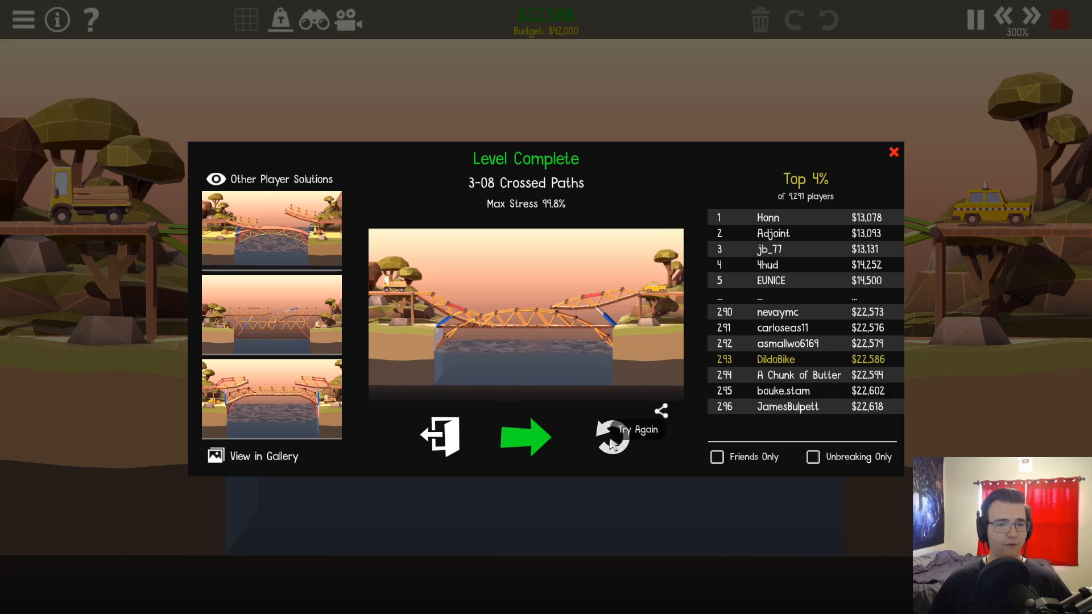
# Redraw a right-ramp member to the right anchor to trim cost
pyautogui.click(611, 436)
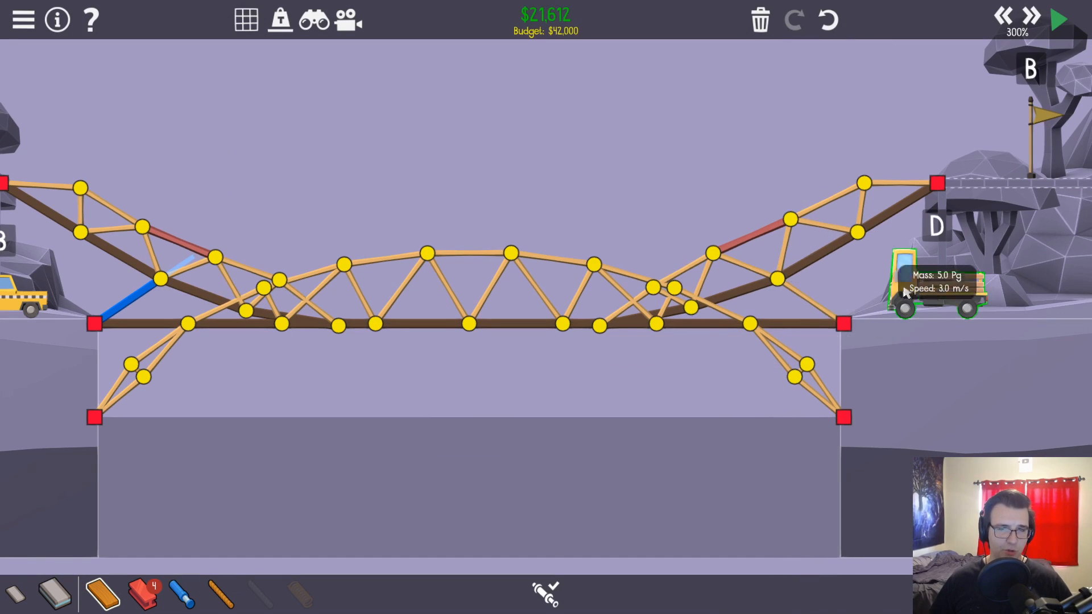
pyautogui.click(1056, 19)
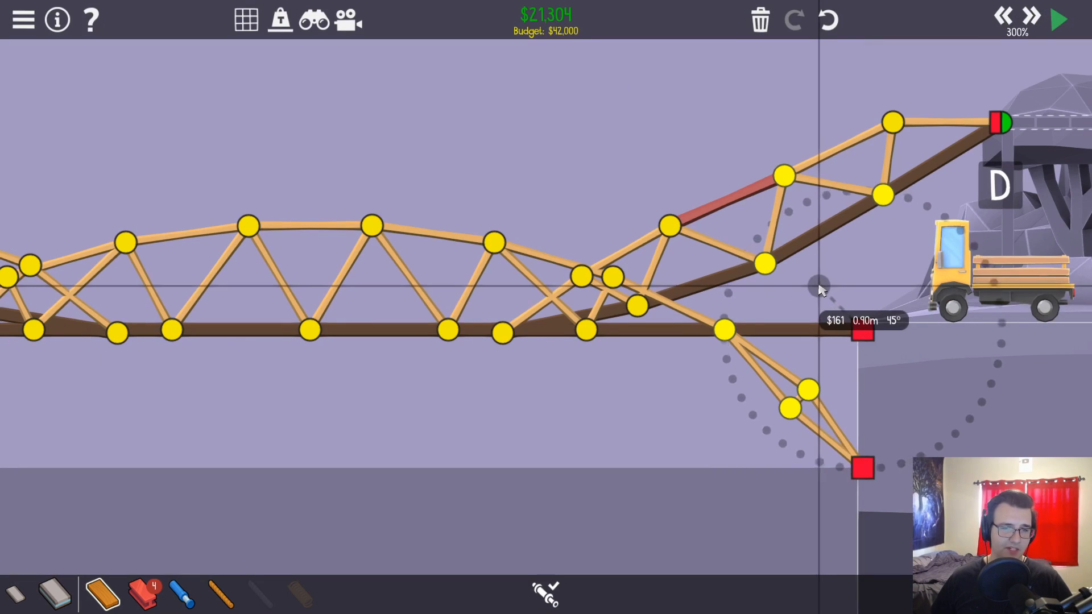
pyautogui.click(1057, 19)
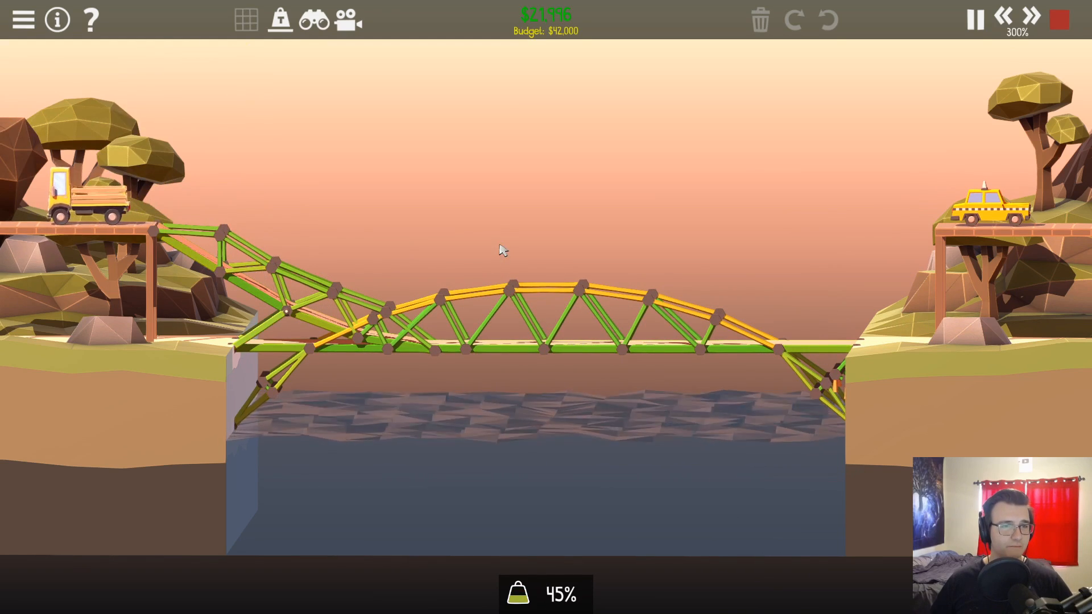
# Reposition a ramp truss joint and test the roughly $19,084 bridge
pyautogui.click(973, 19)
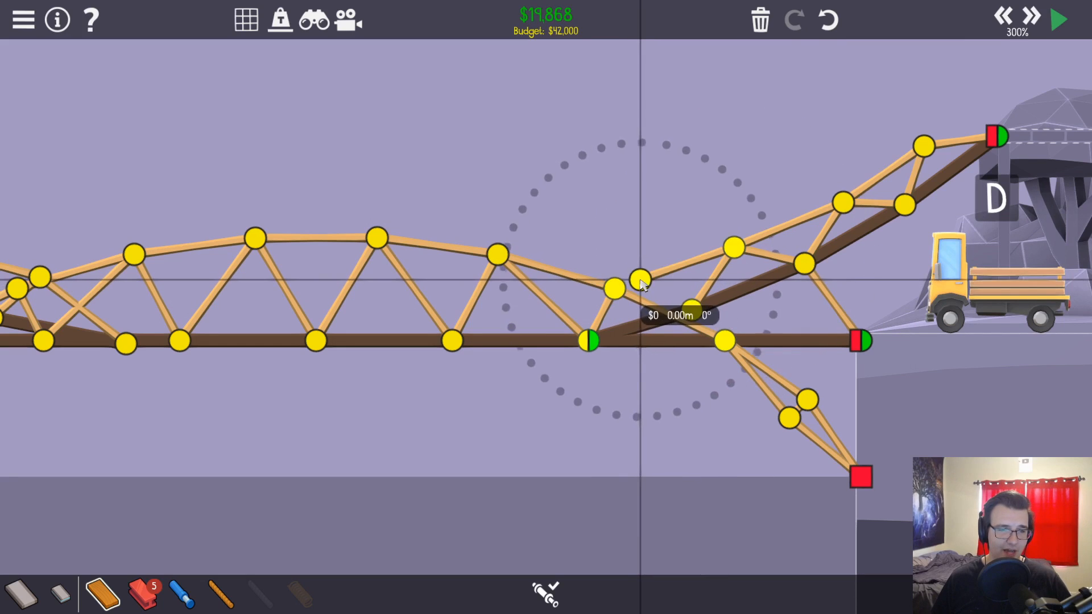
pyautogui.click(1057, 20)
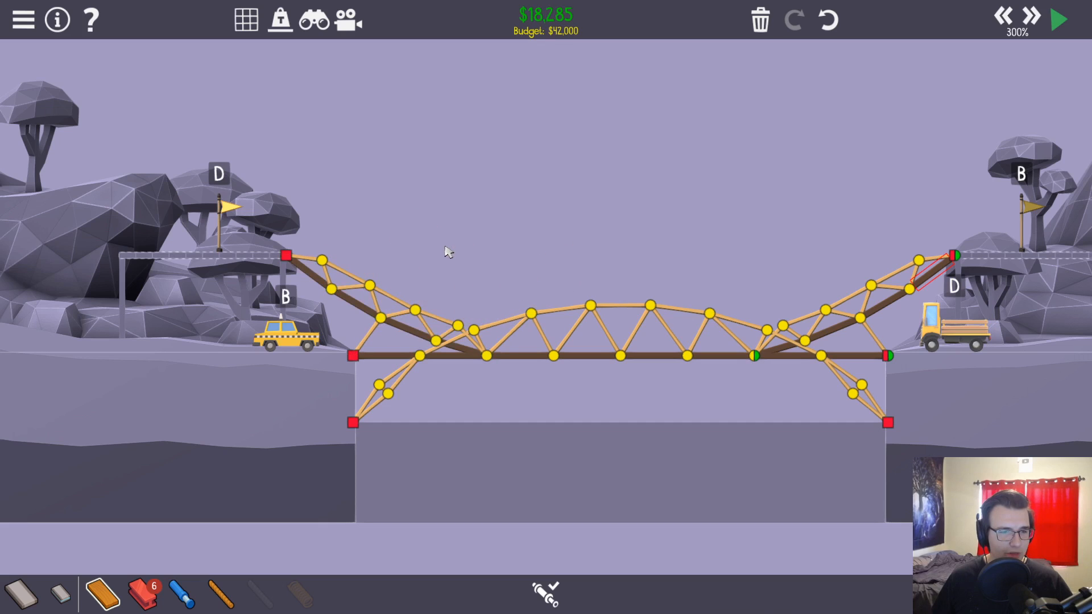
pyautogui.click(1055, 19)
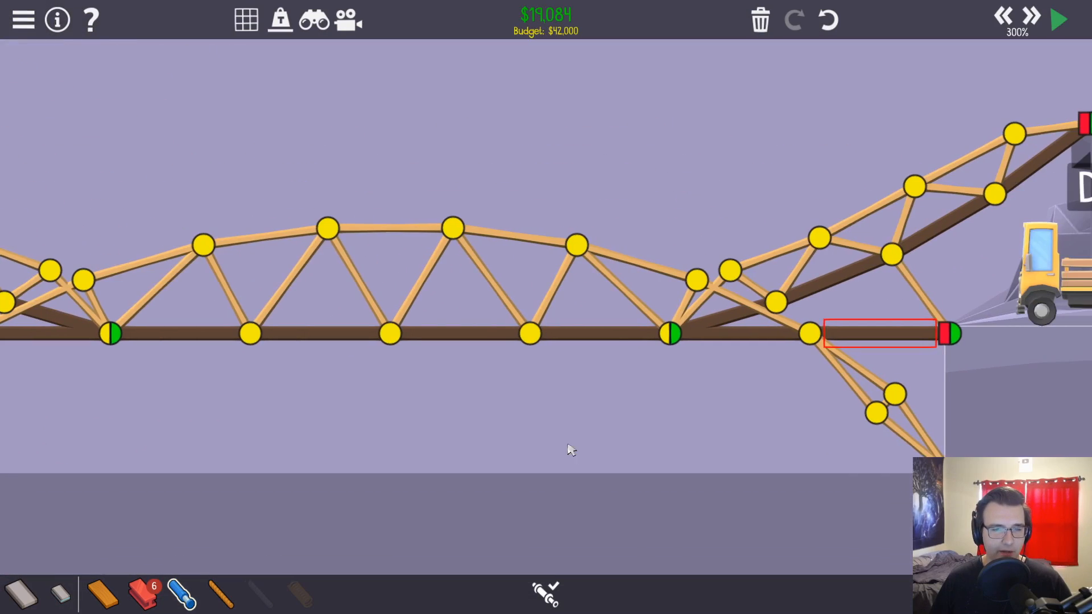
pyautogui.click(1056, 19)
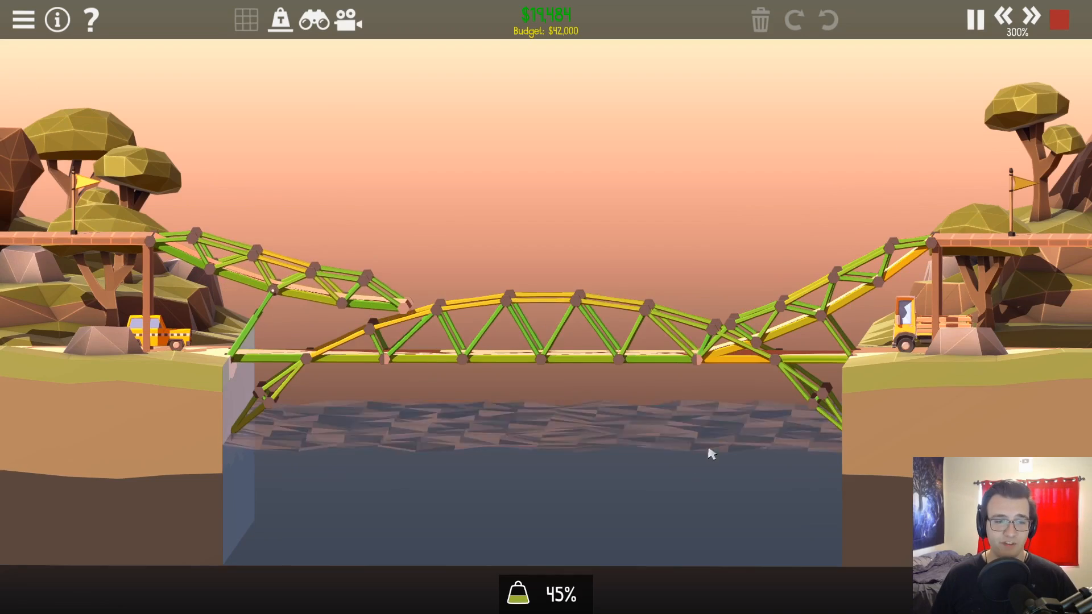